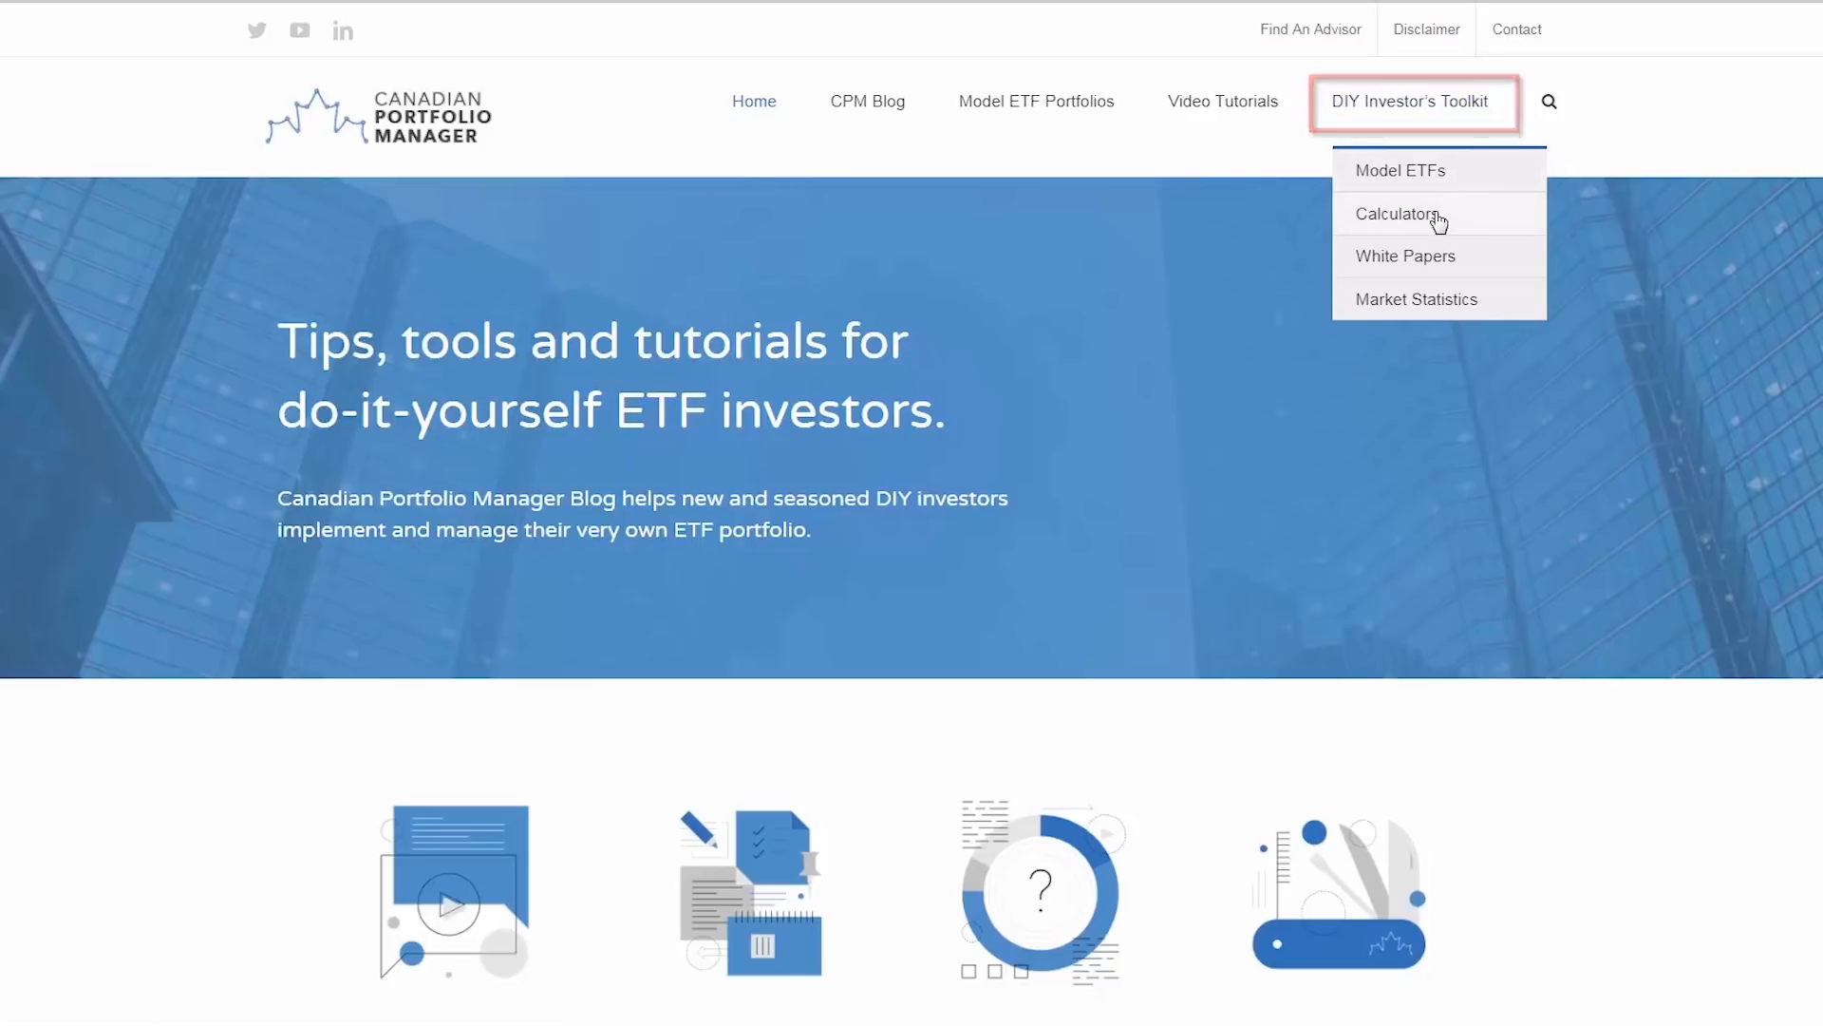
- Go to the Calculators page from the DIY Investor's Toolkit menu
left_click(1399, 215)
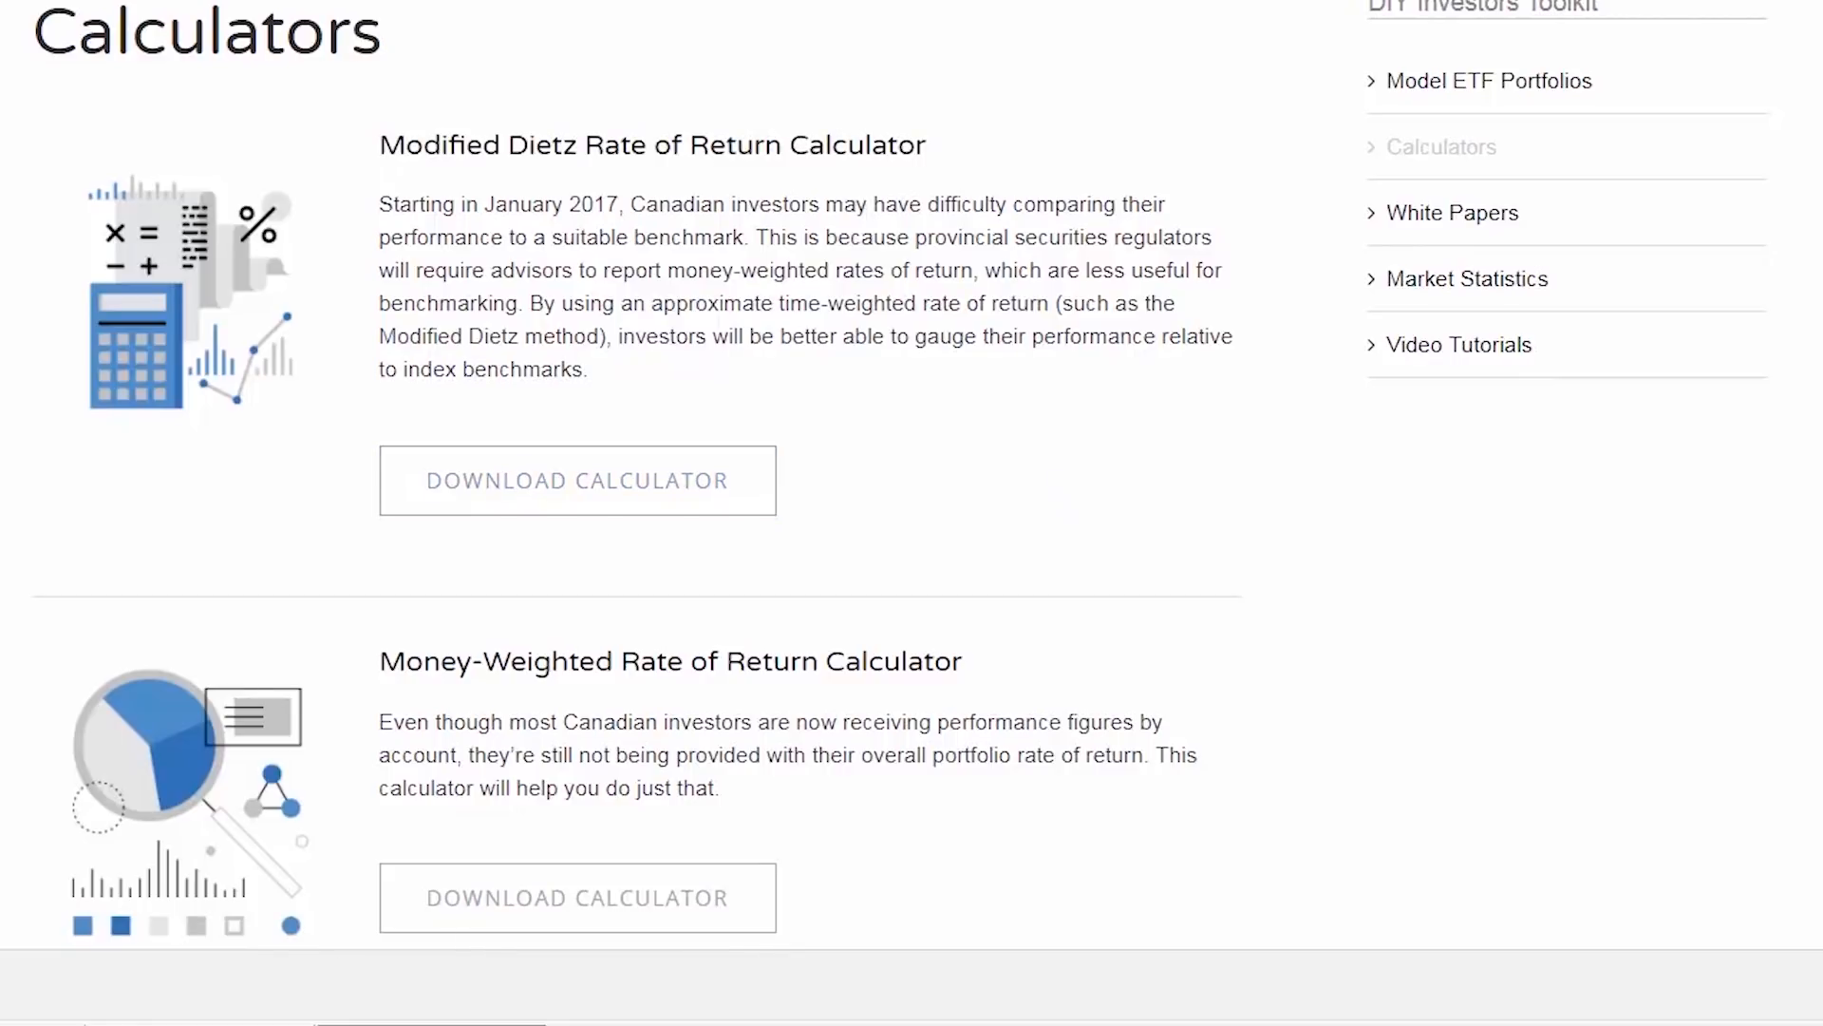
- Enter 2016 as the starting year beside December in row 10
left_click(575, 481)
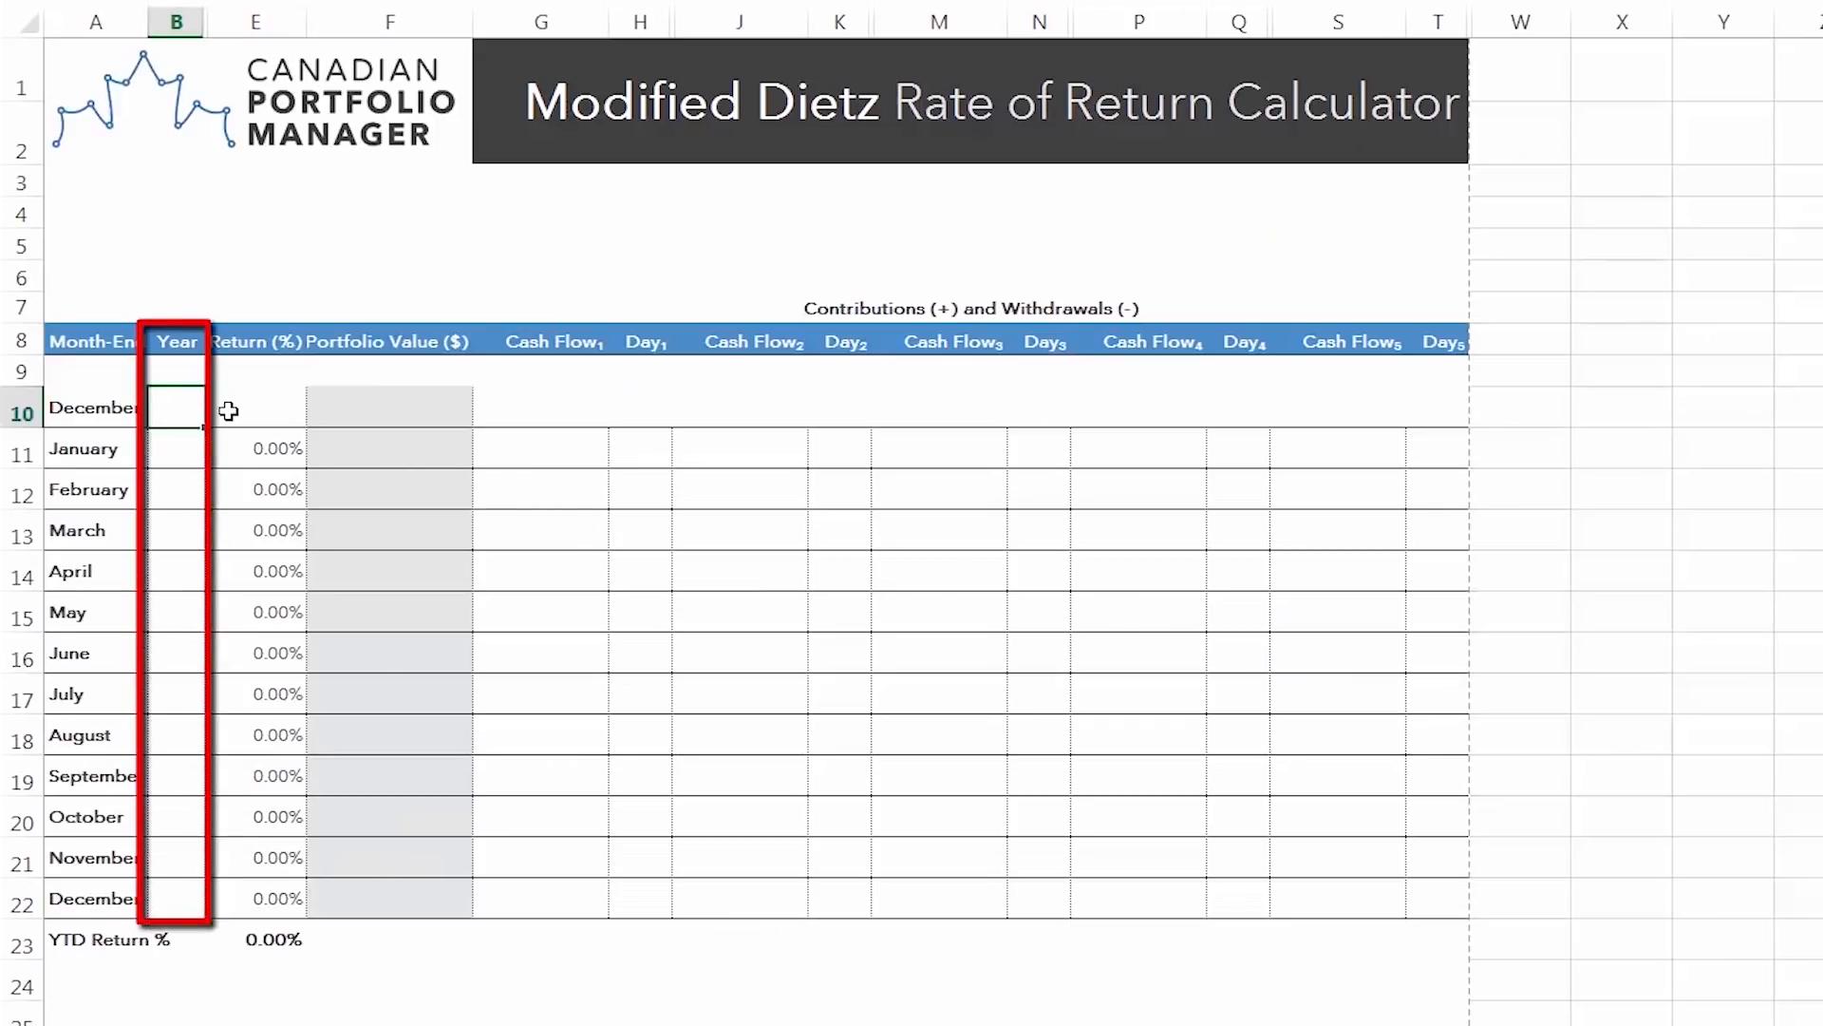
type("2016")
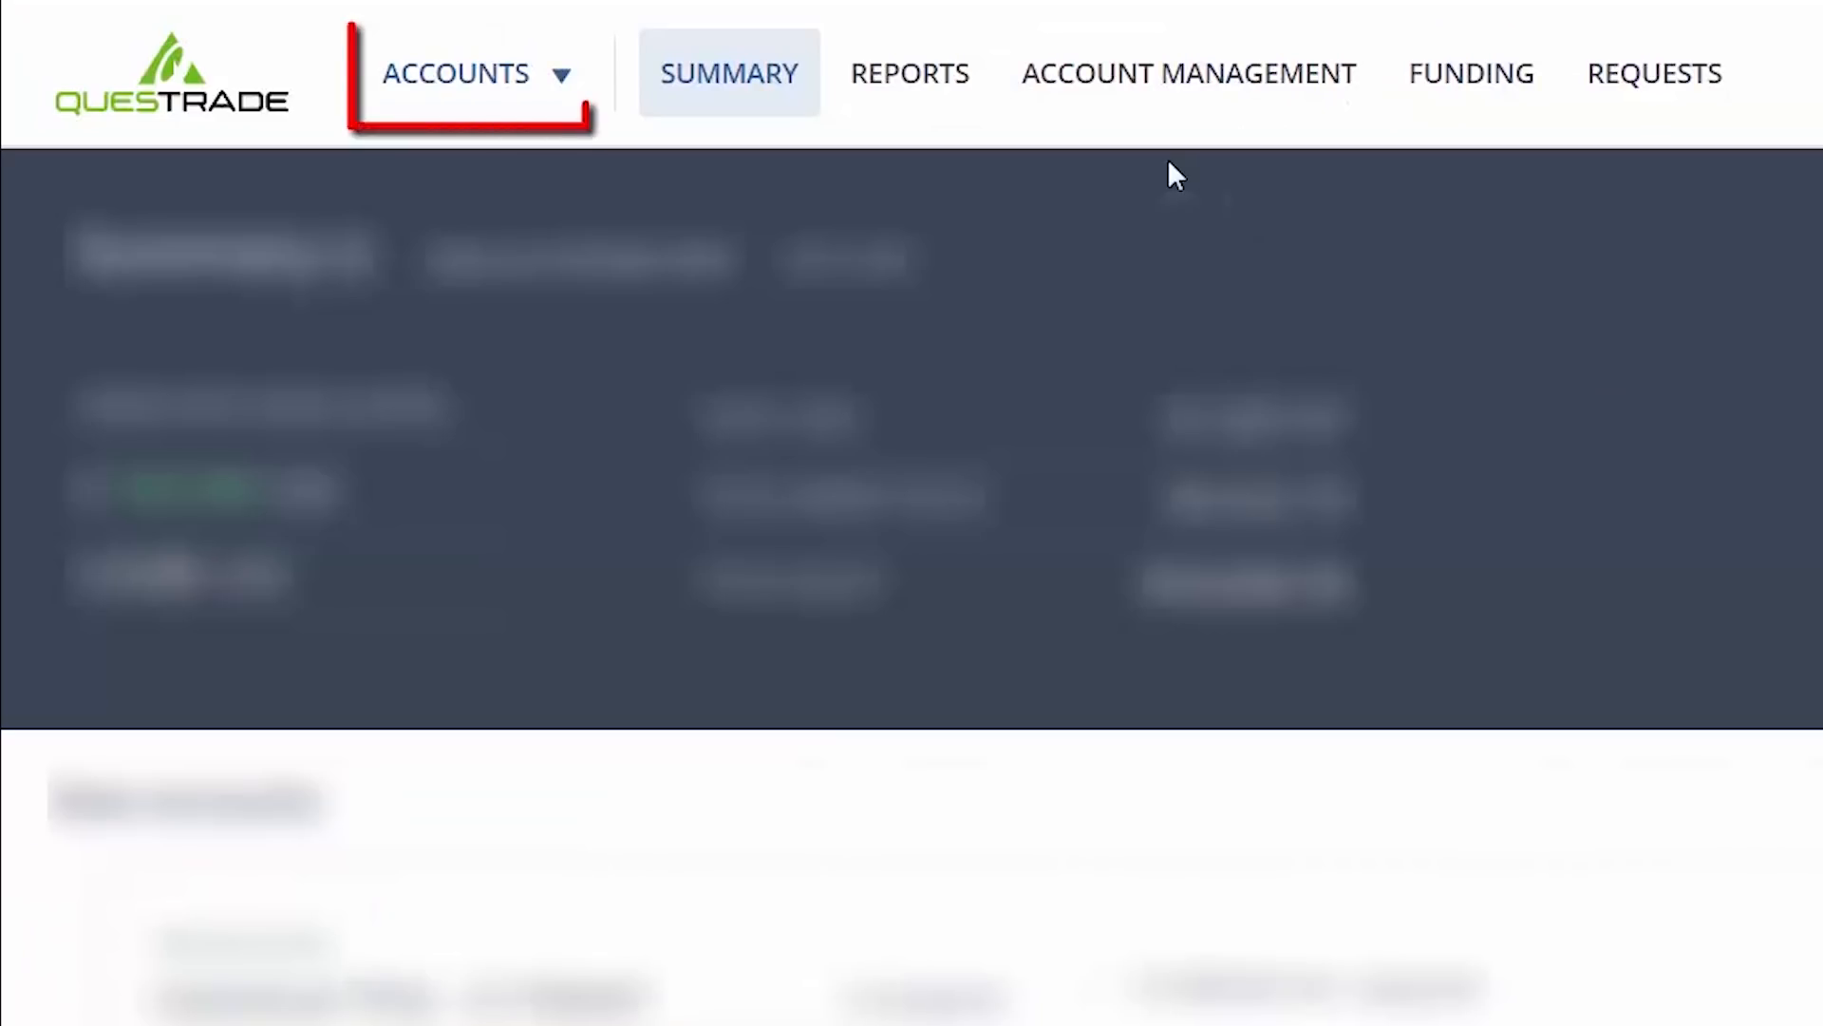
- Go to Reports > Statements and switch to the Individual RRSP account
left_click(910, 74)
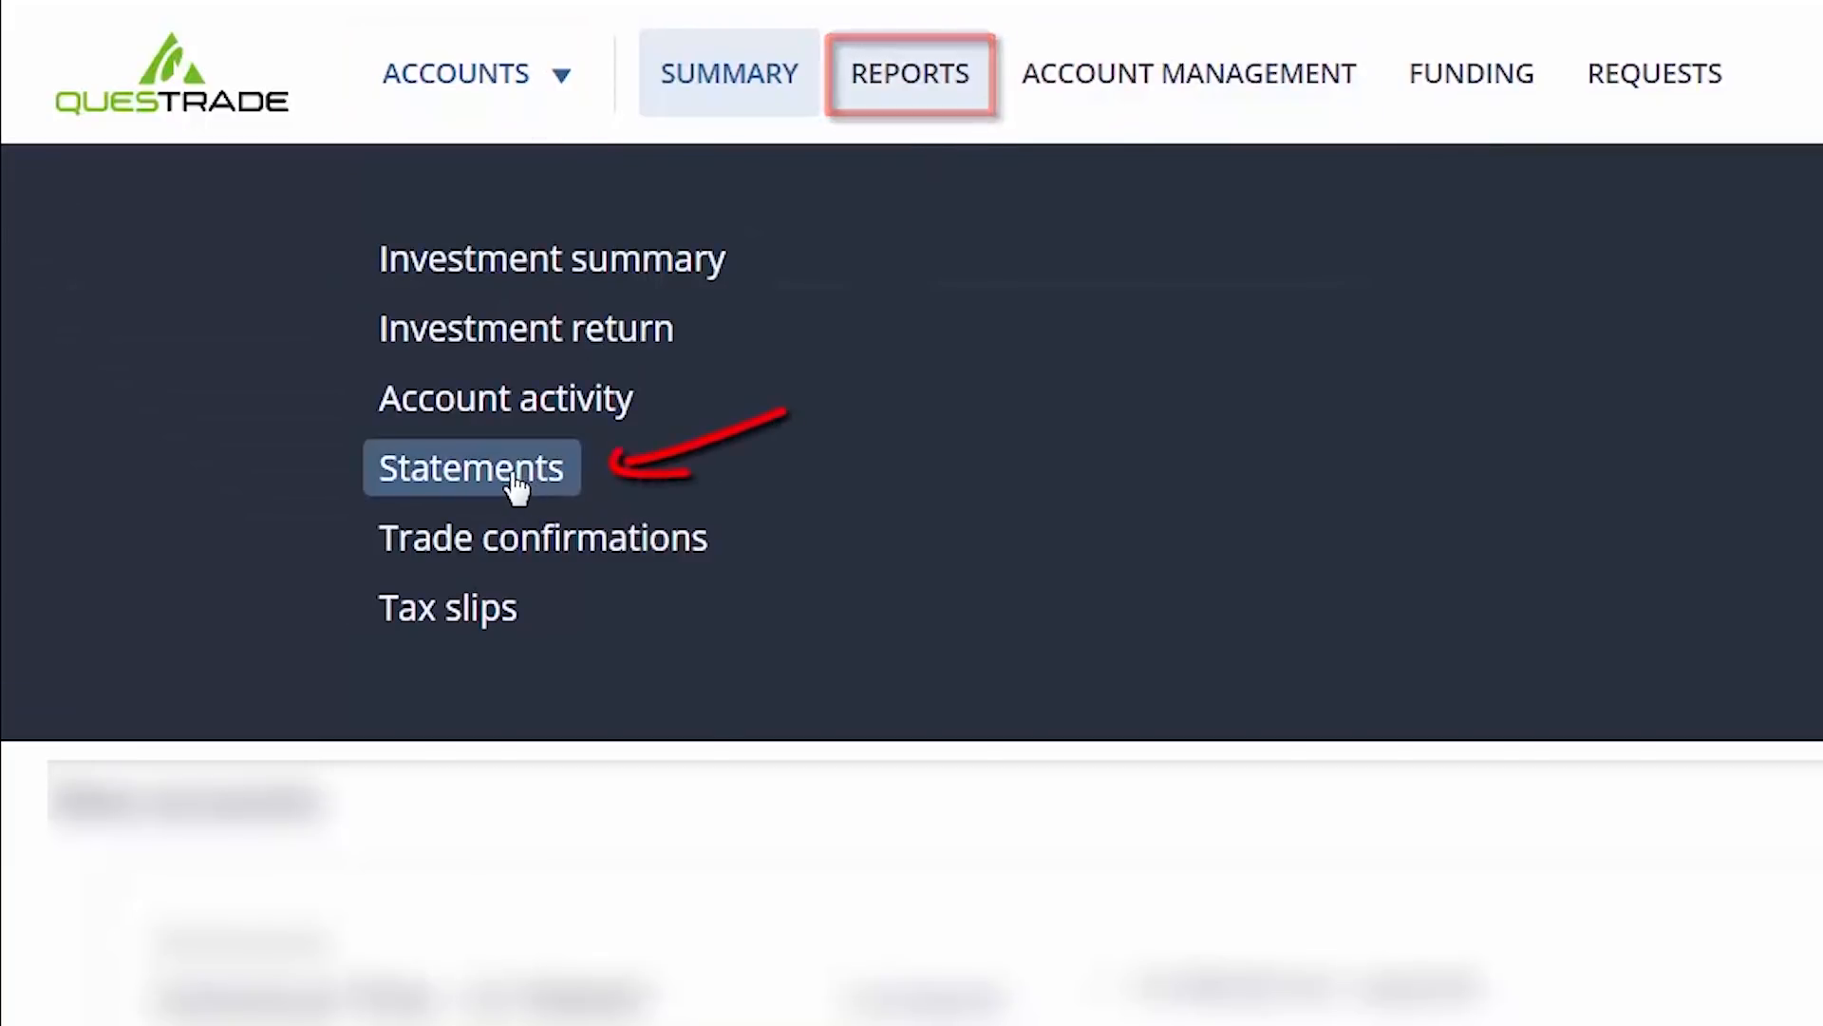
left_click(471, 467)
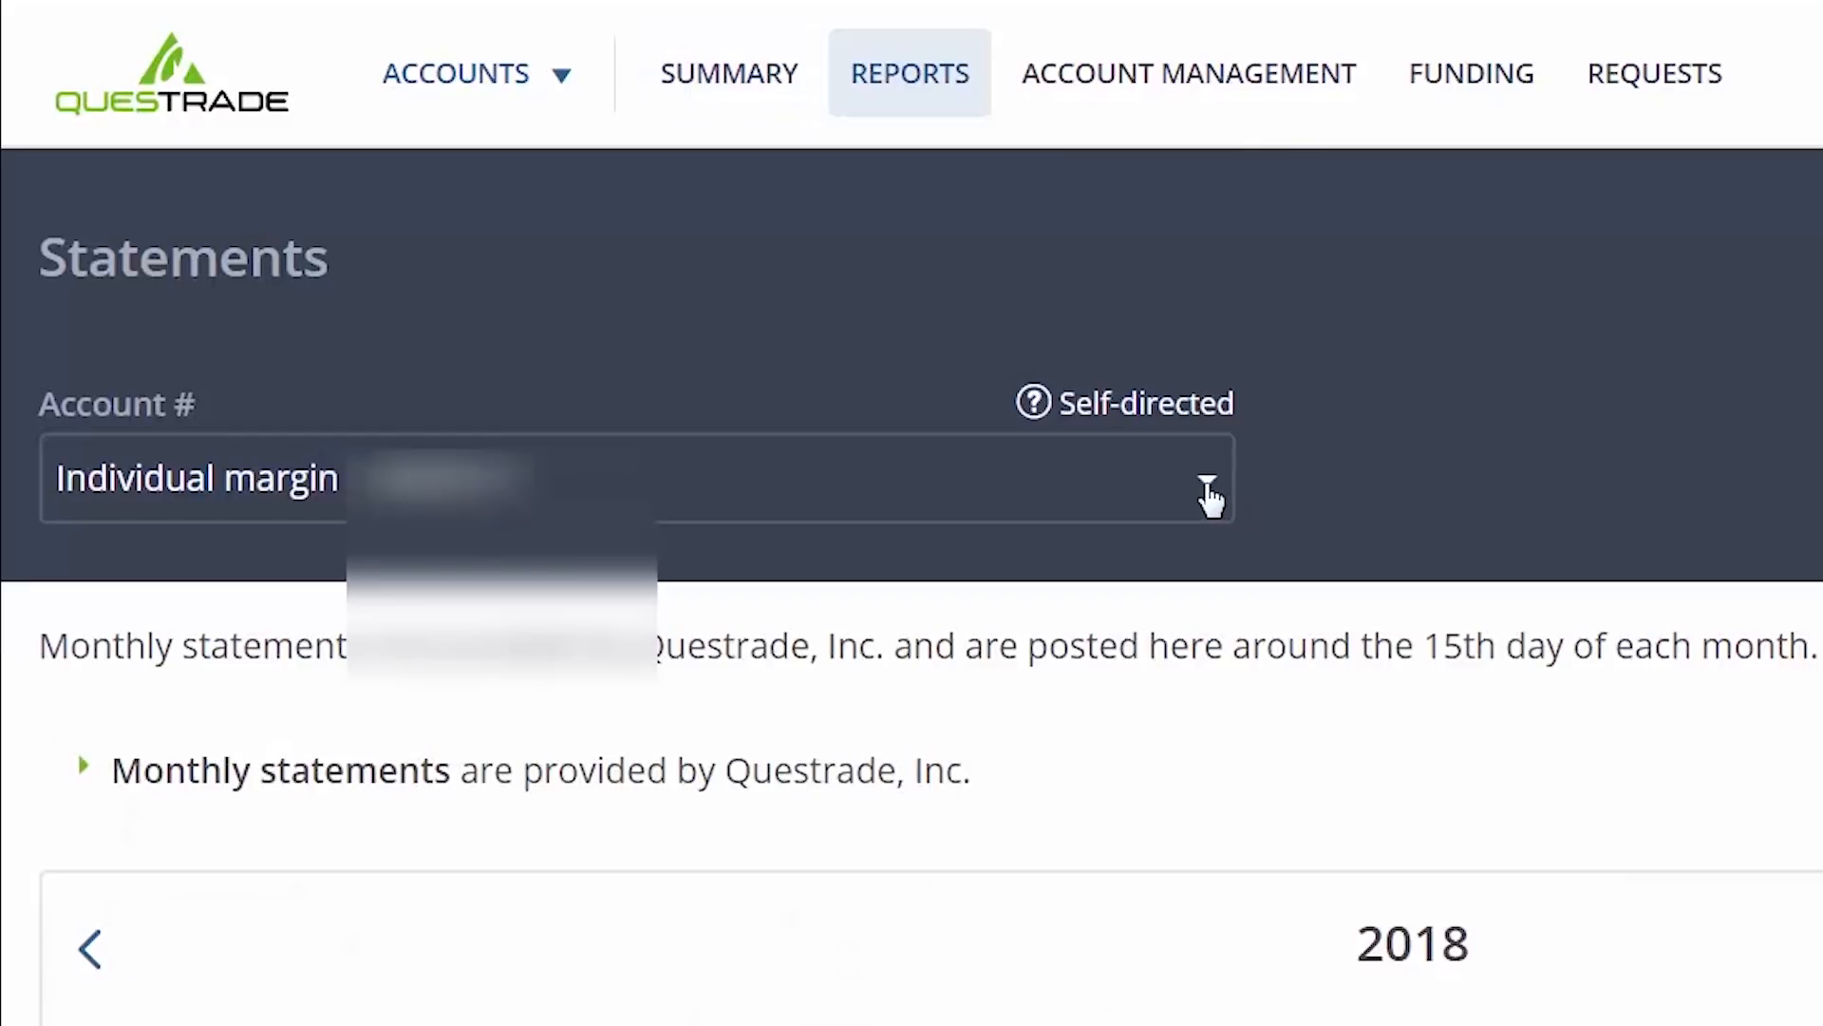
left_click(1210, 478)
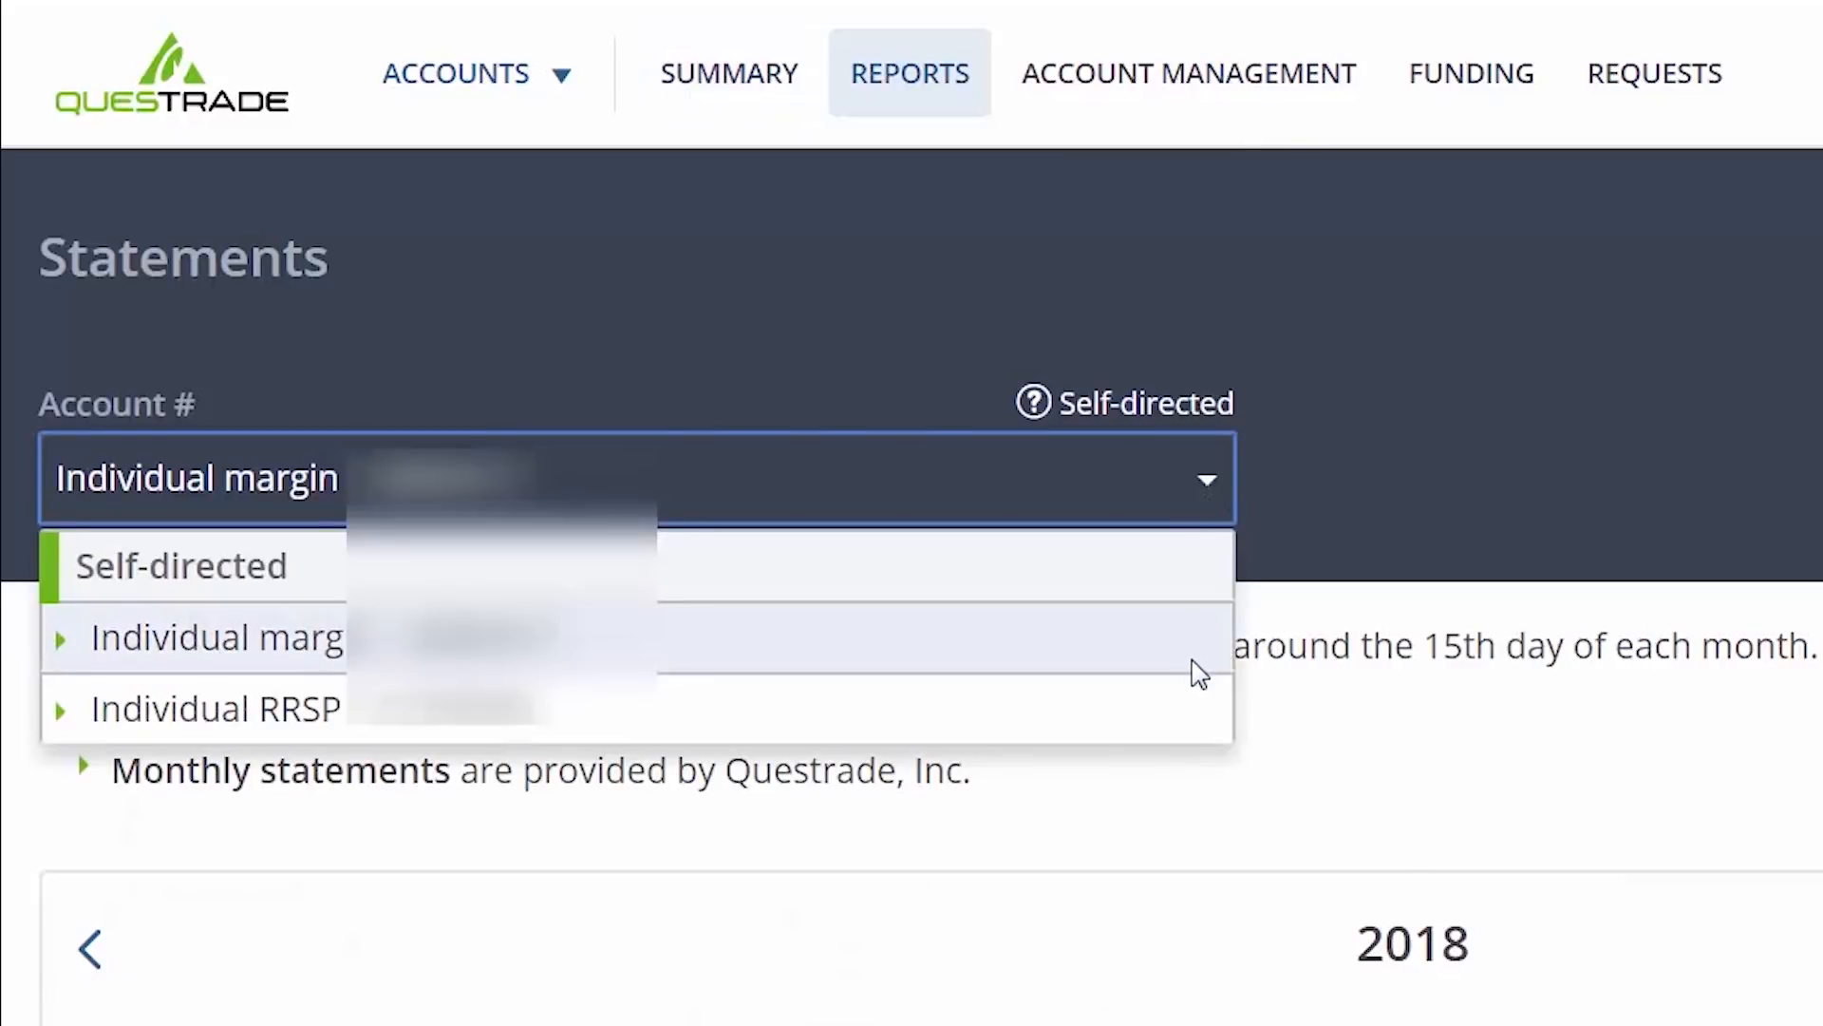
left_click(215, 709)
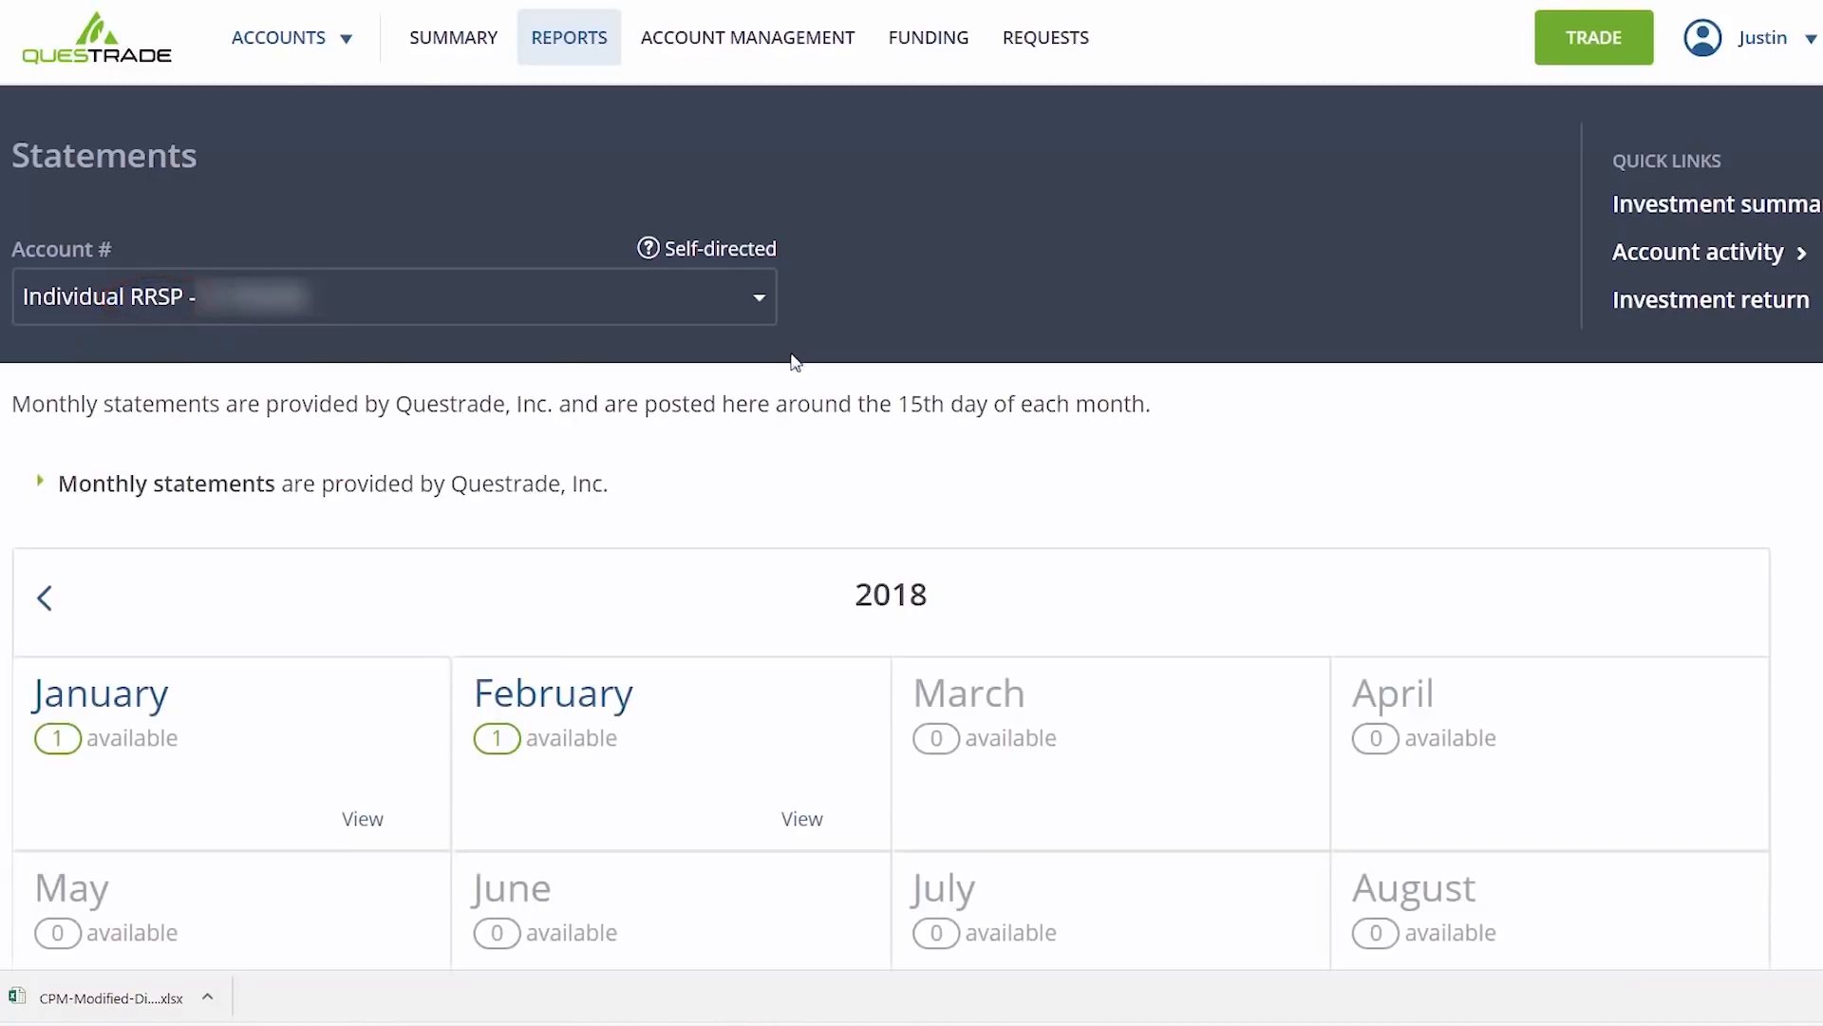
- Page back to 2016 and download the December 2016 monthly statement
left_click(44, 596)
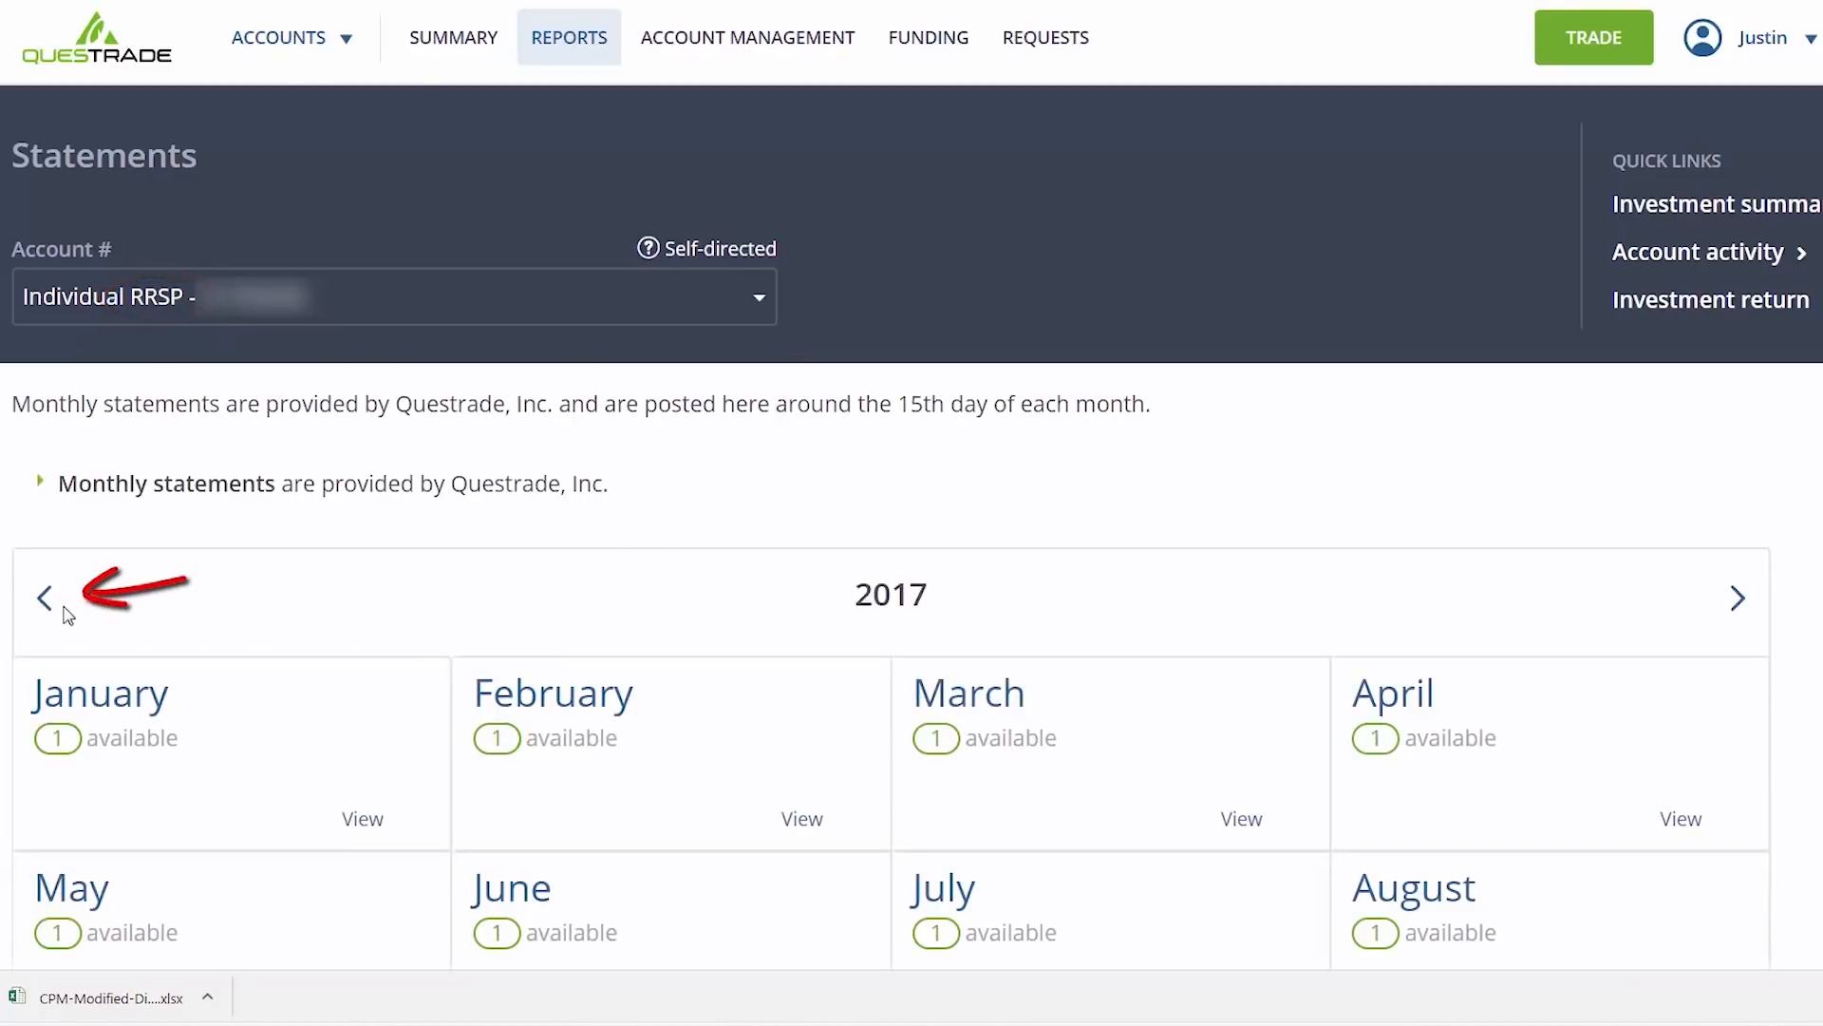
left_click(43, 596)
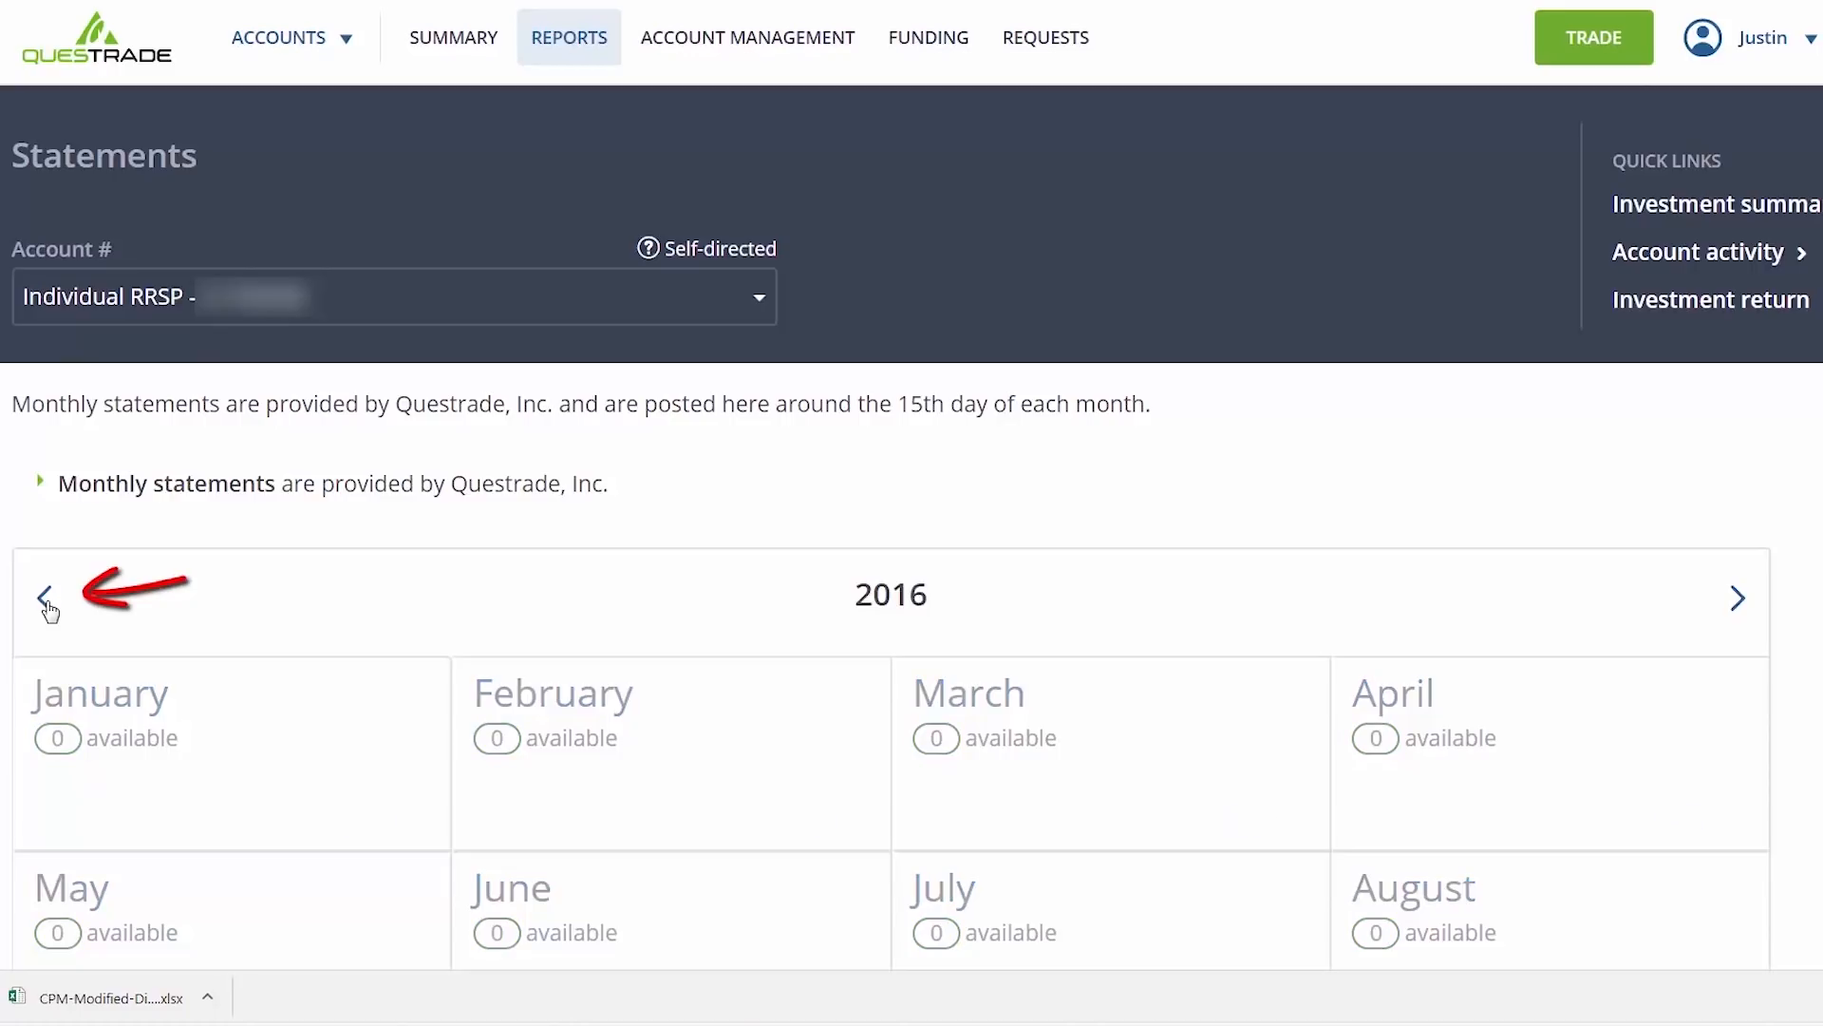
scroll("down", 3)
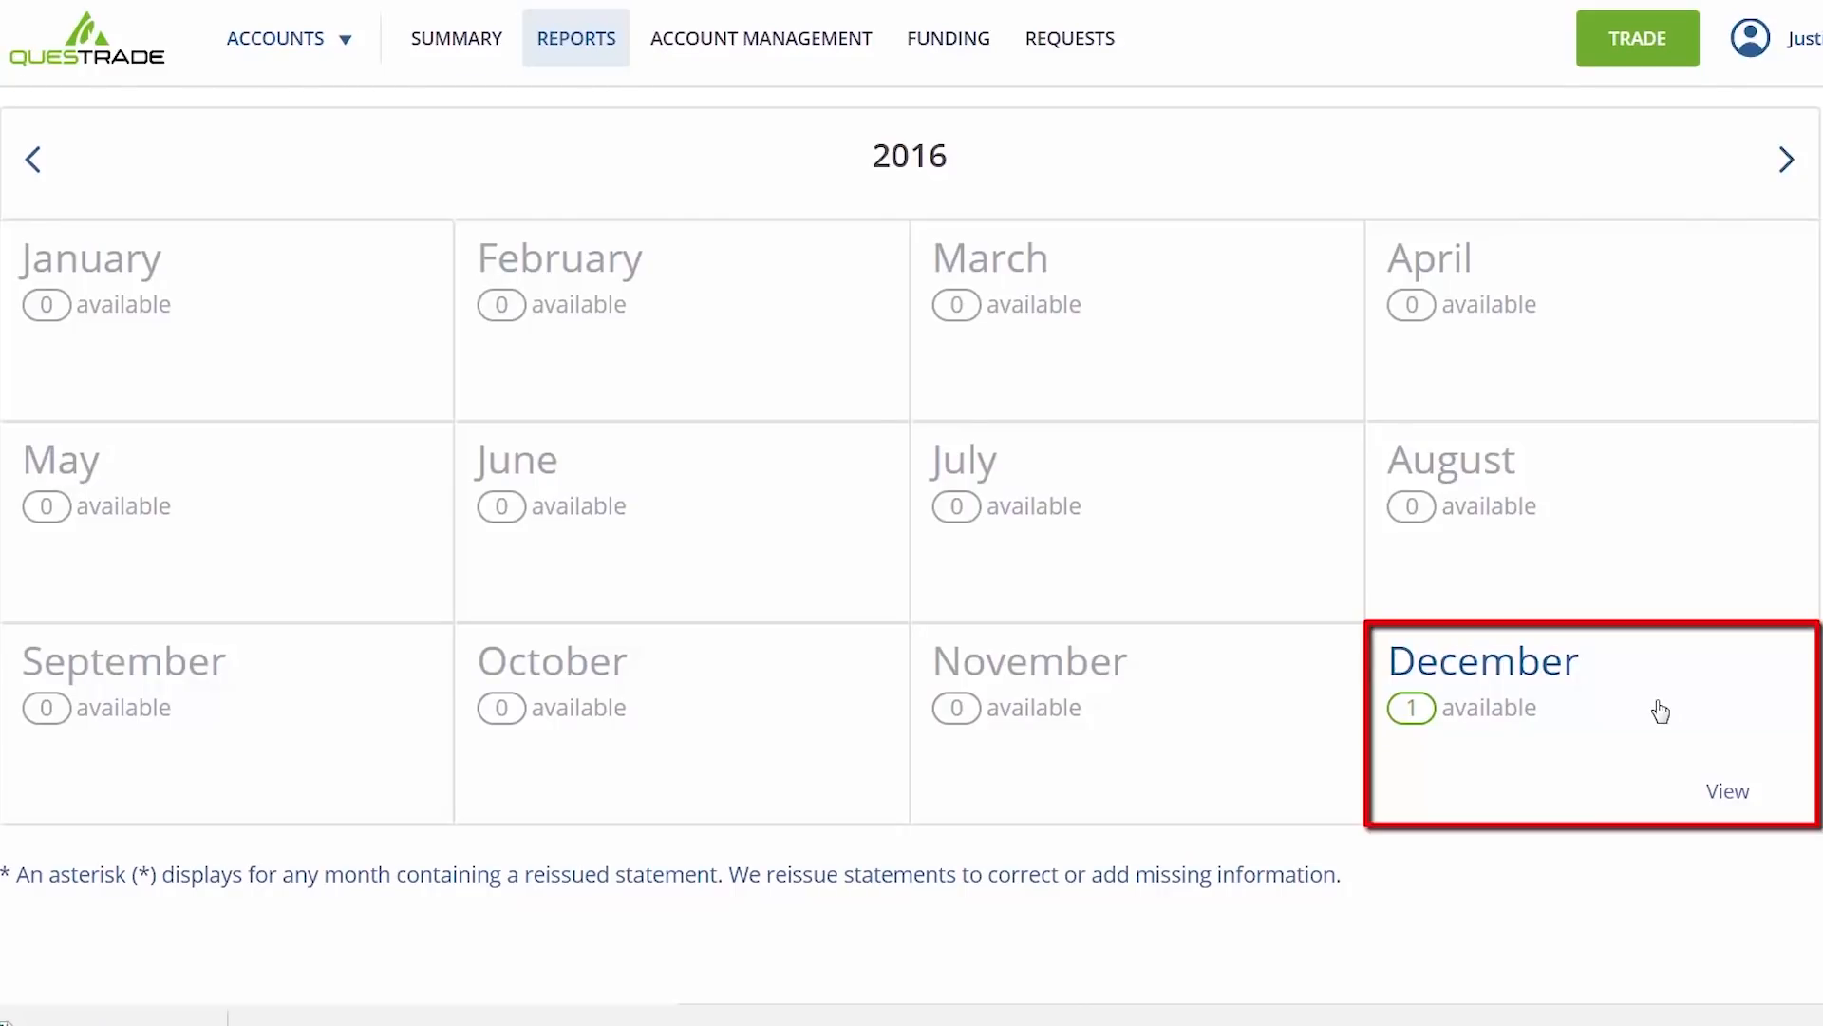
left_click(1727, 790)
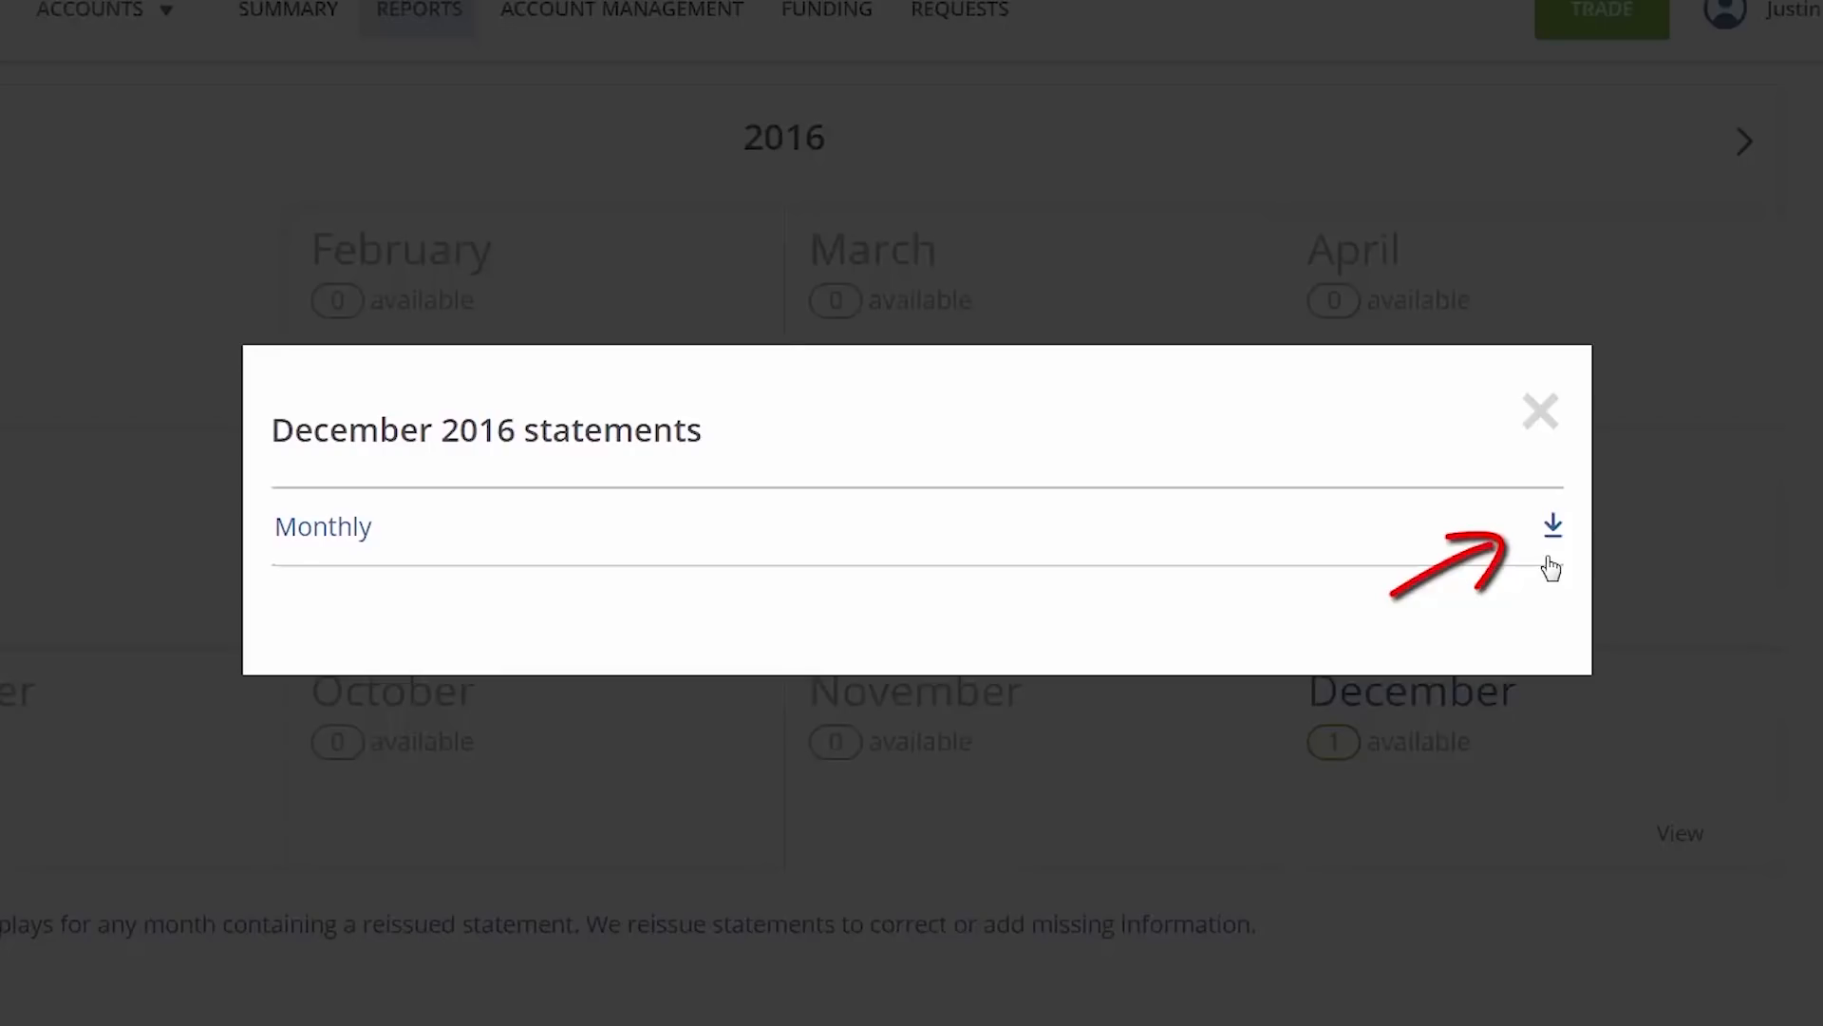
left_click(1552, 524)
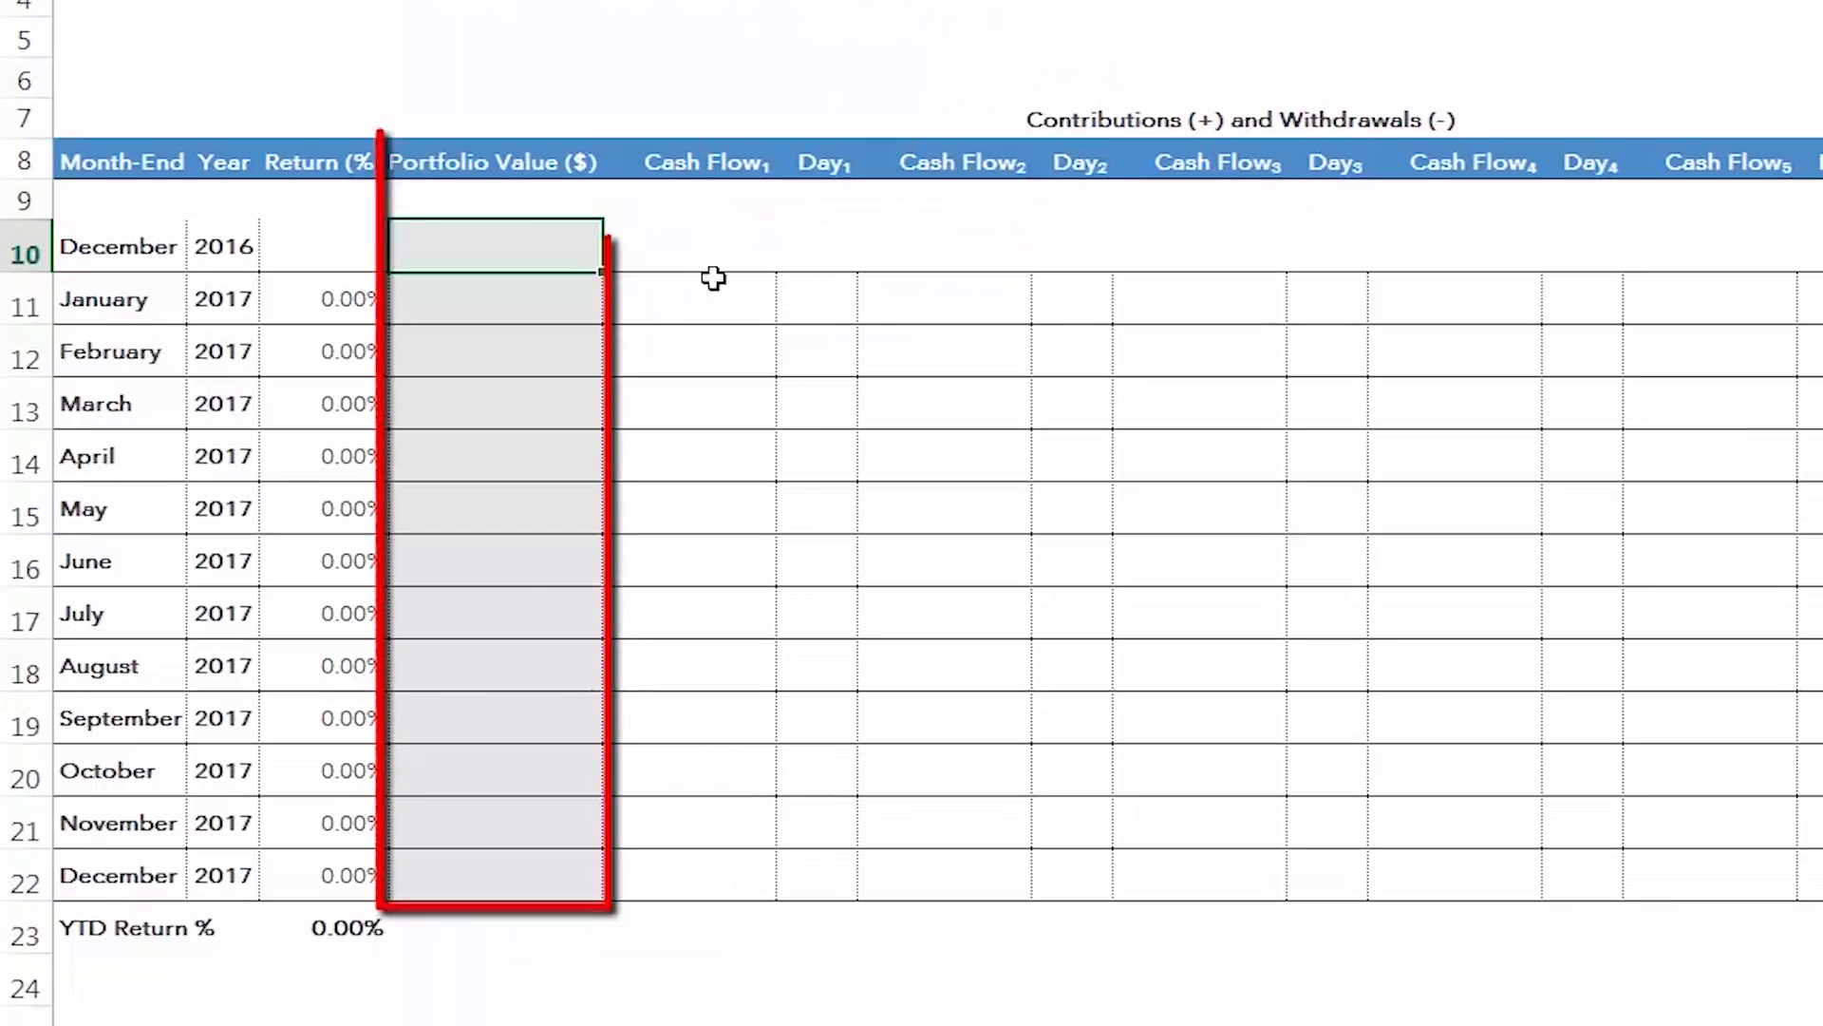
- Enter month-end portfolio values from $5,000.00 (Dec 2016) through $11,705.65 (Dec 2017) in F10:F22
type("5000")
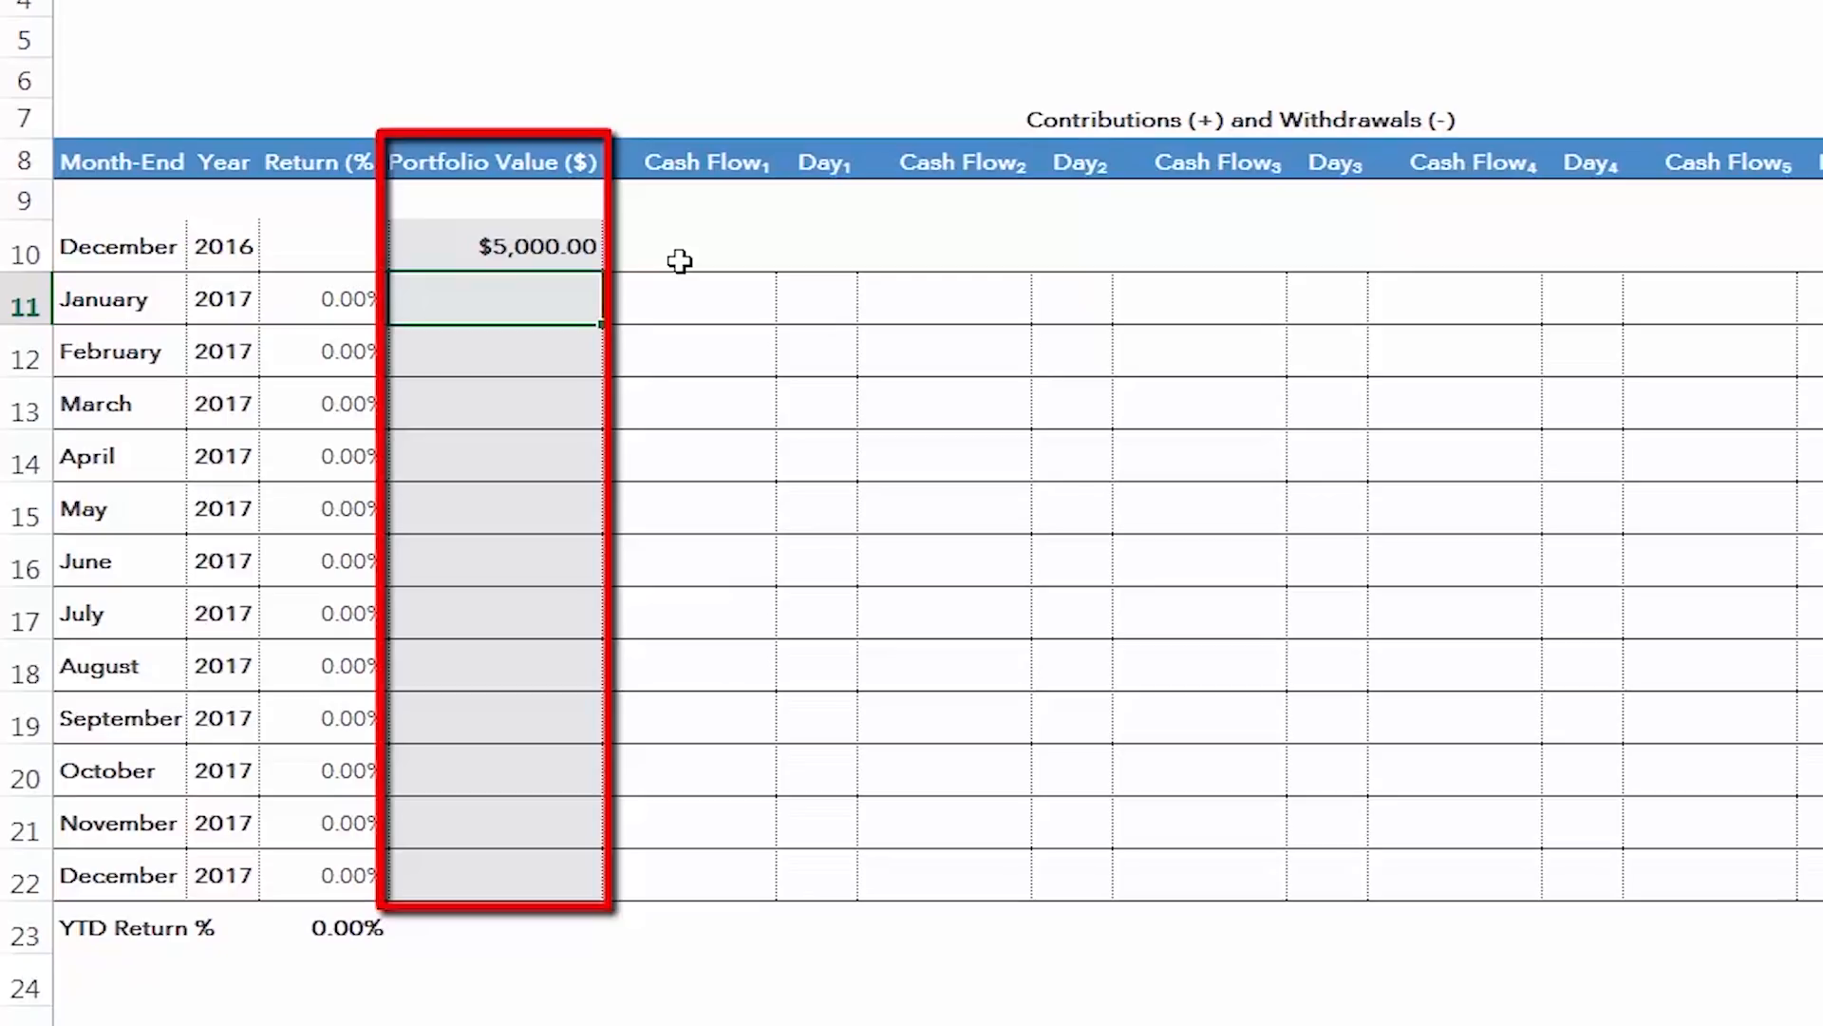
type("5")
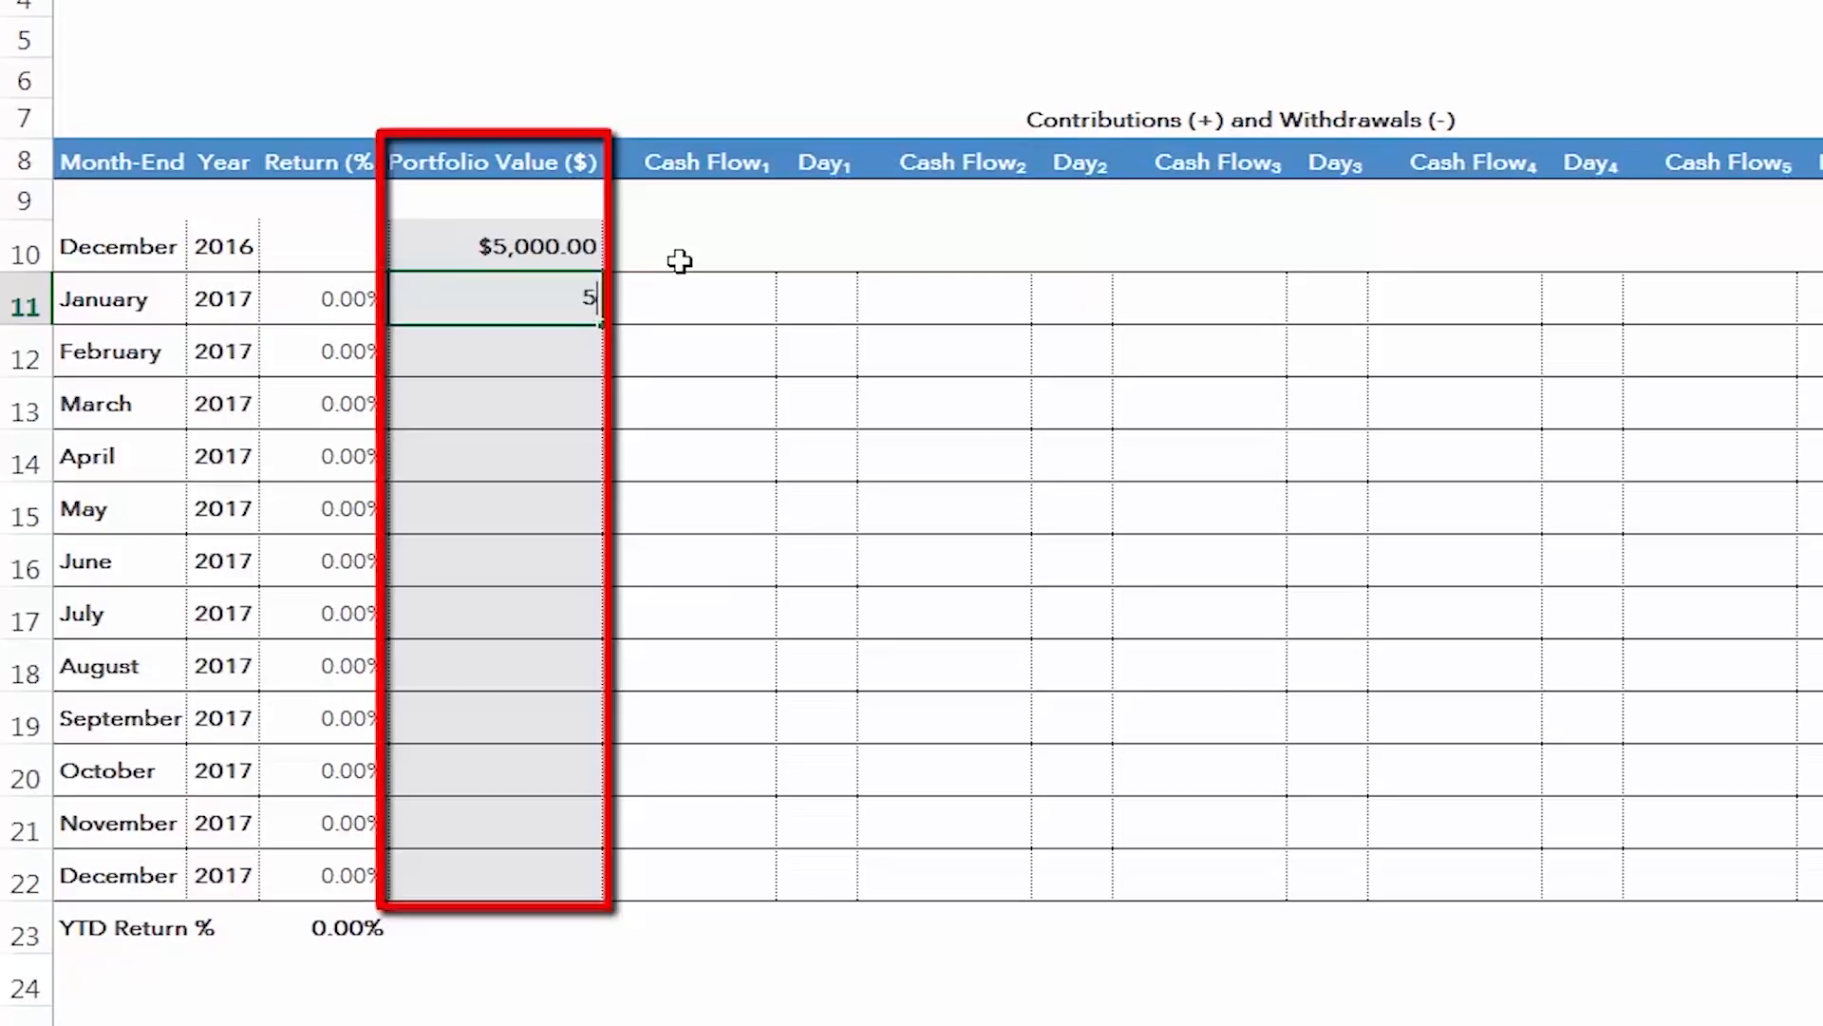
type("498.06")
left_click(496, 875)
type("11705.65")
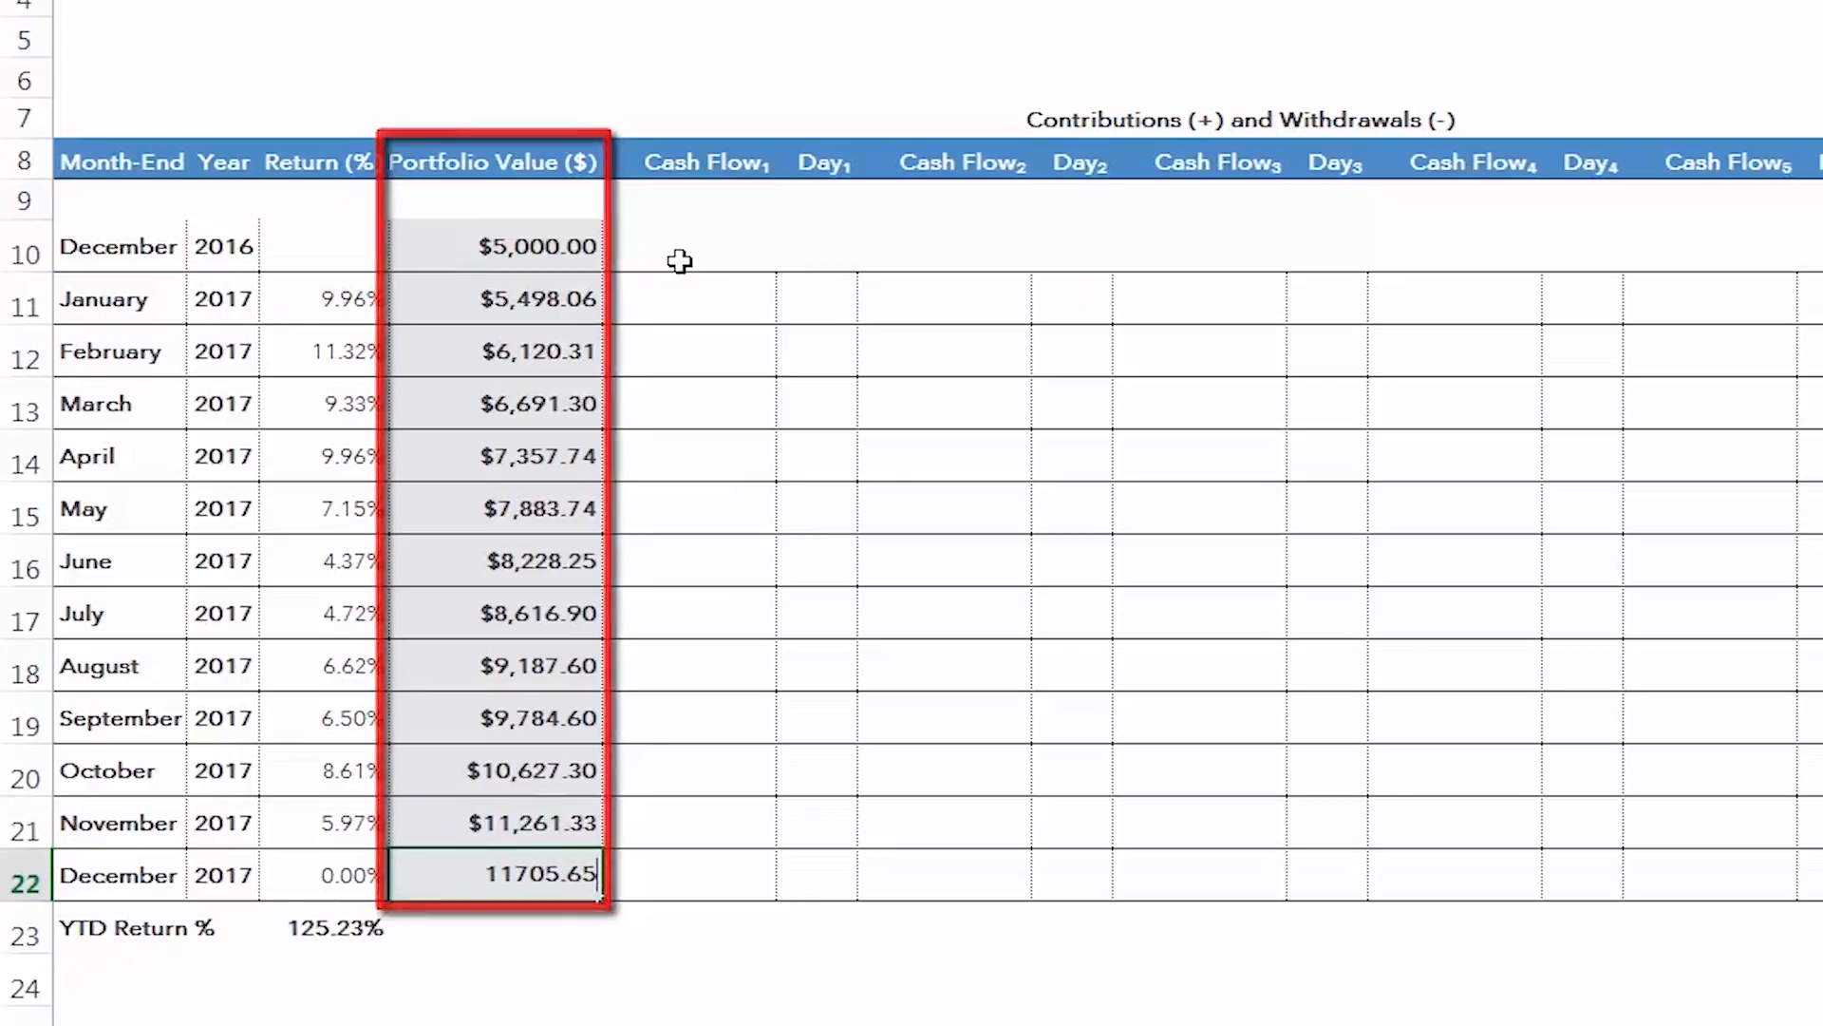
key("Enter")
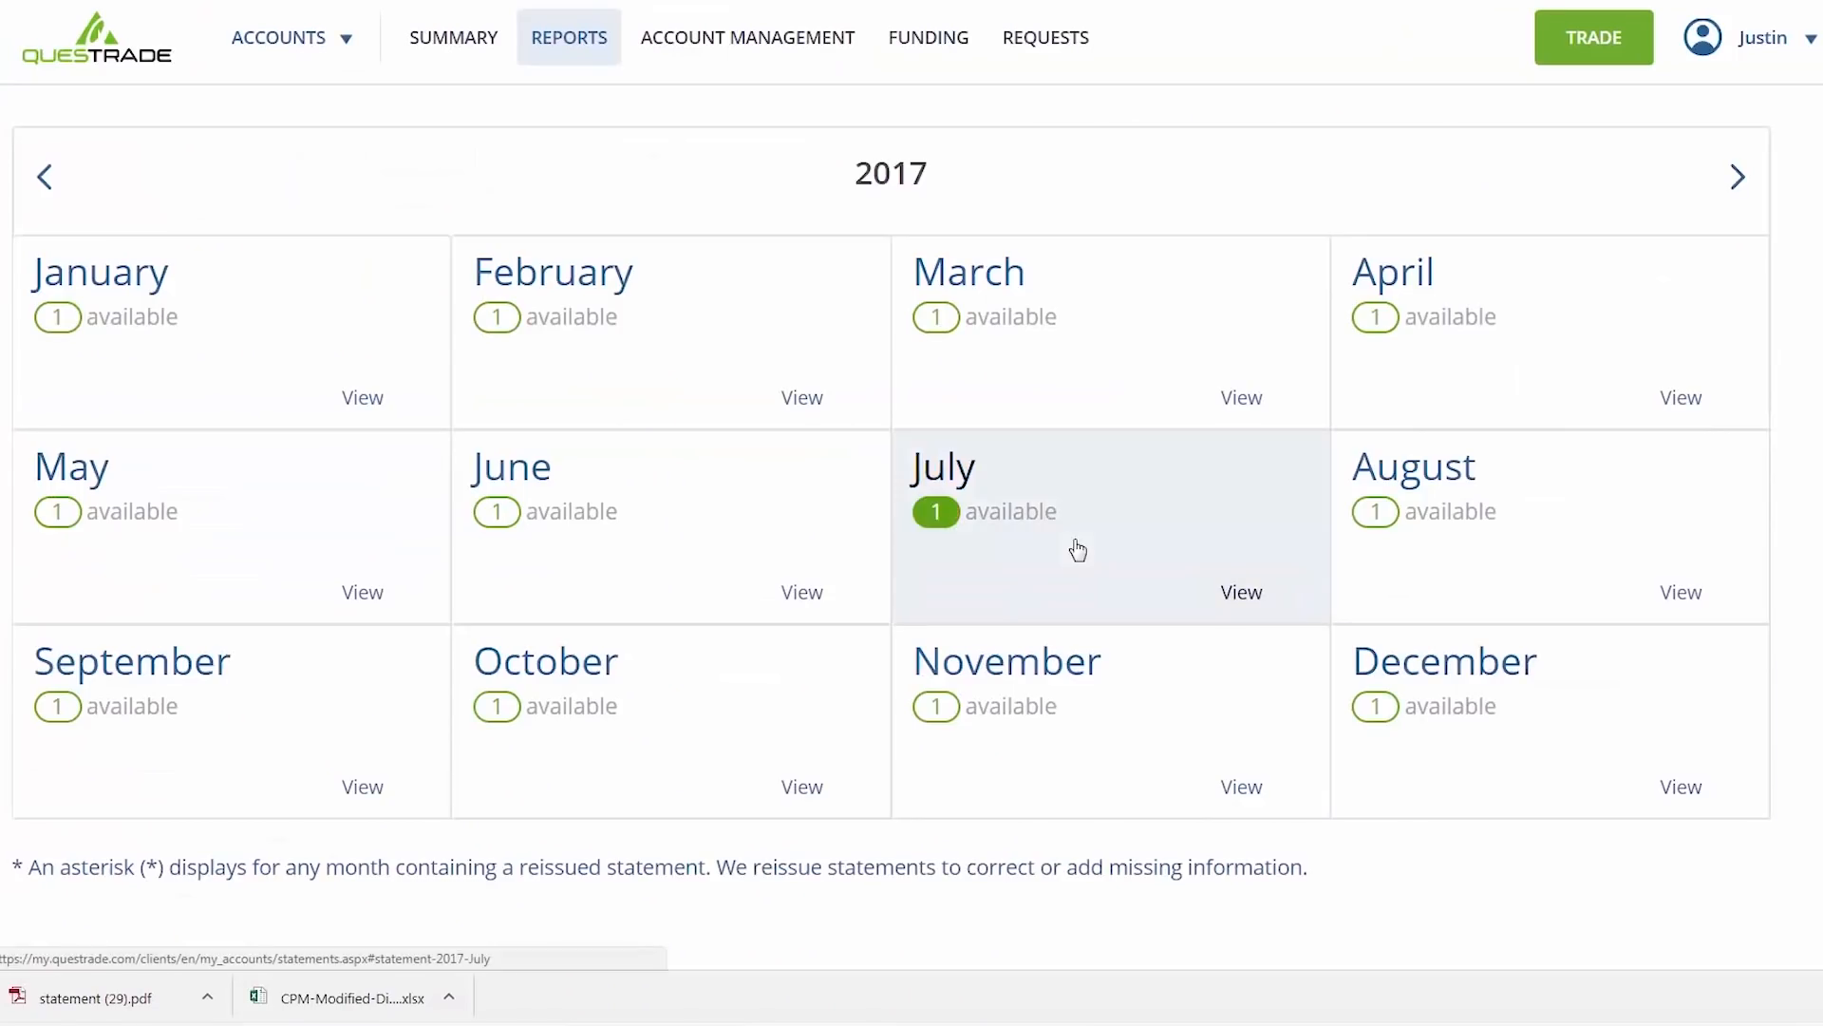
mouse_move(736, 350)
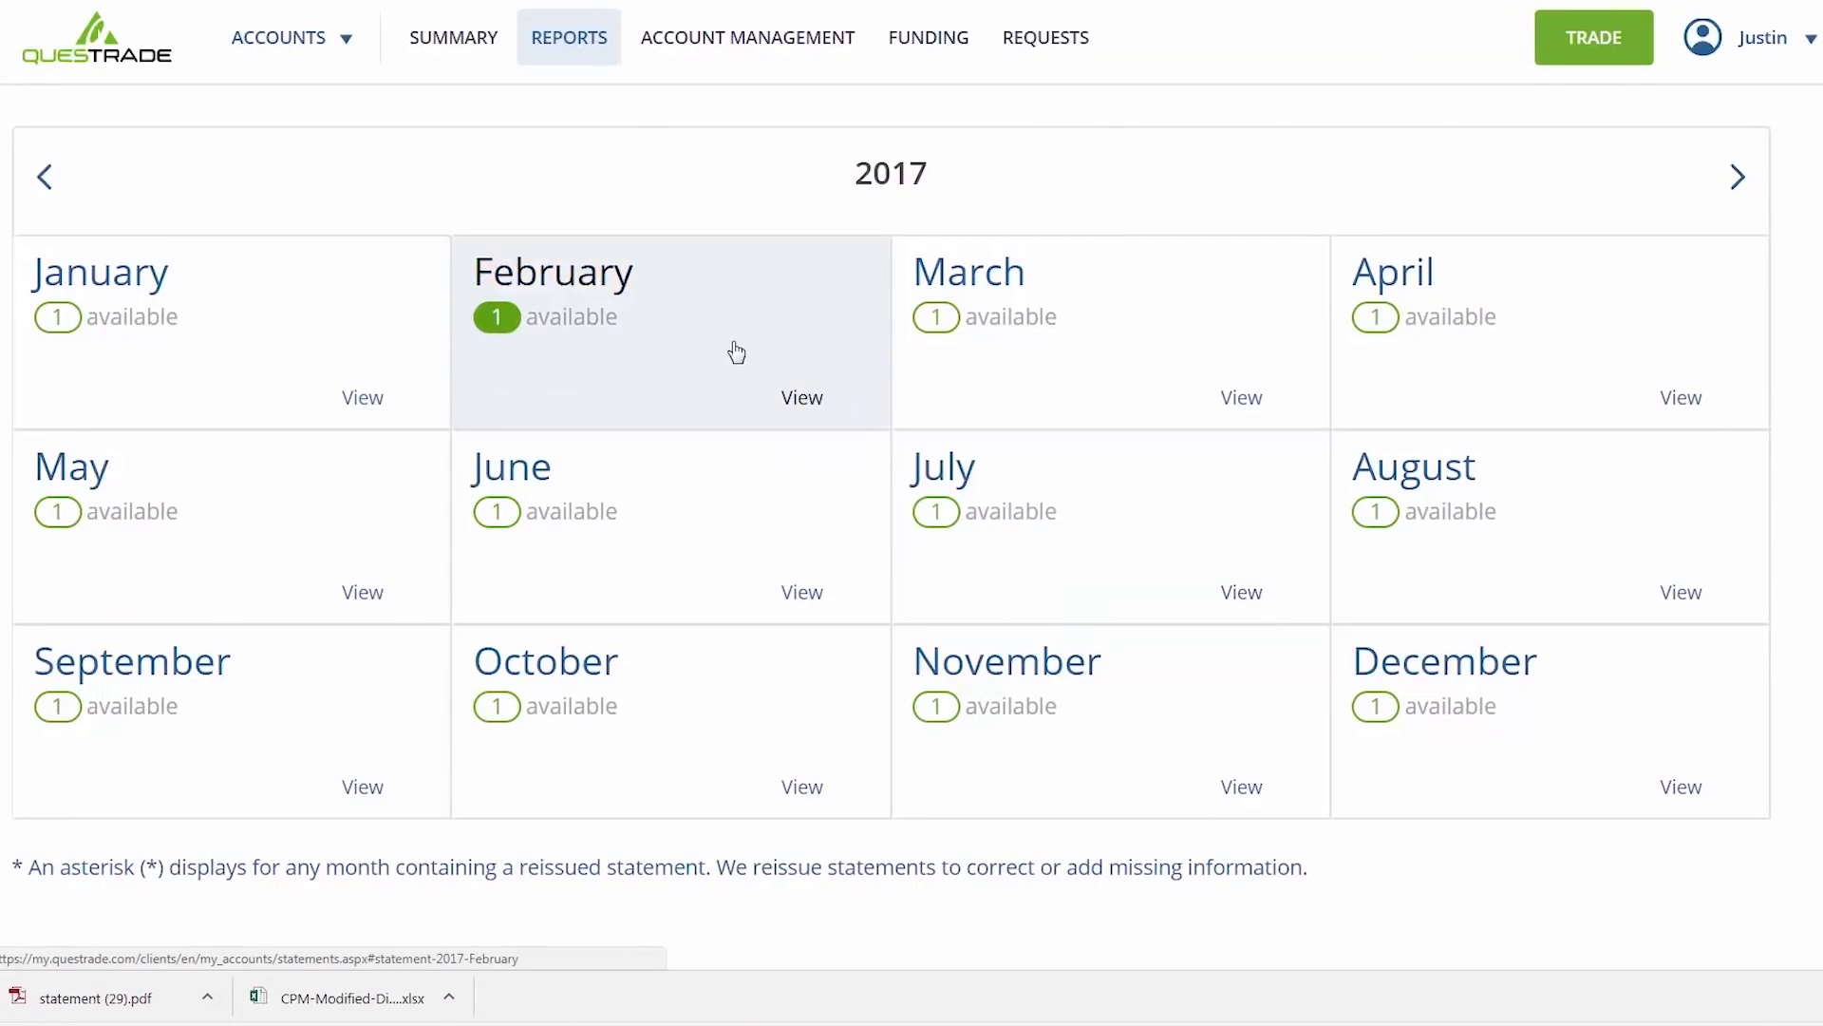
- Go to Reports > Account activity and export the 2017 activity to Excel
left_click(567, 36)
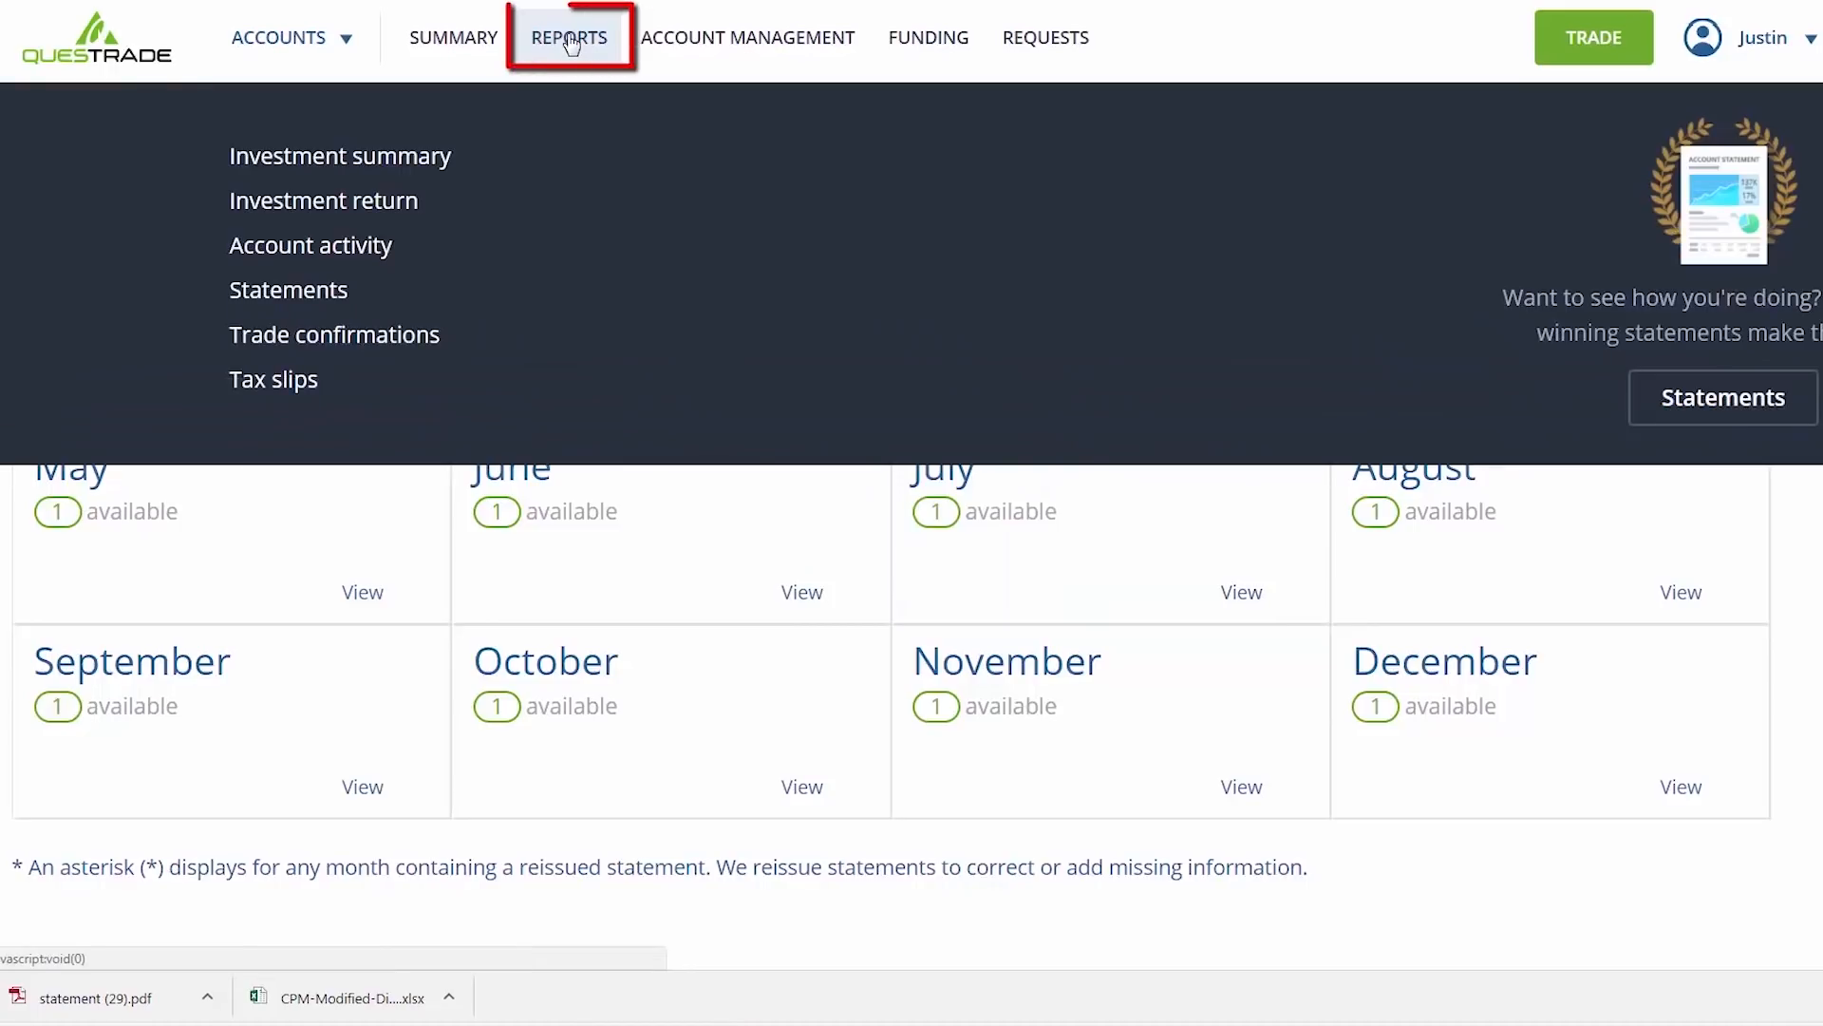
mouse_move(309, 245)
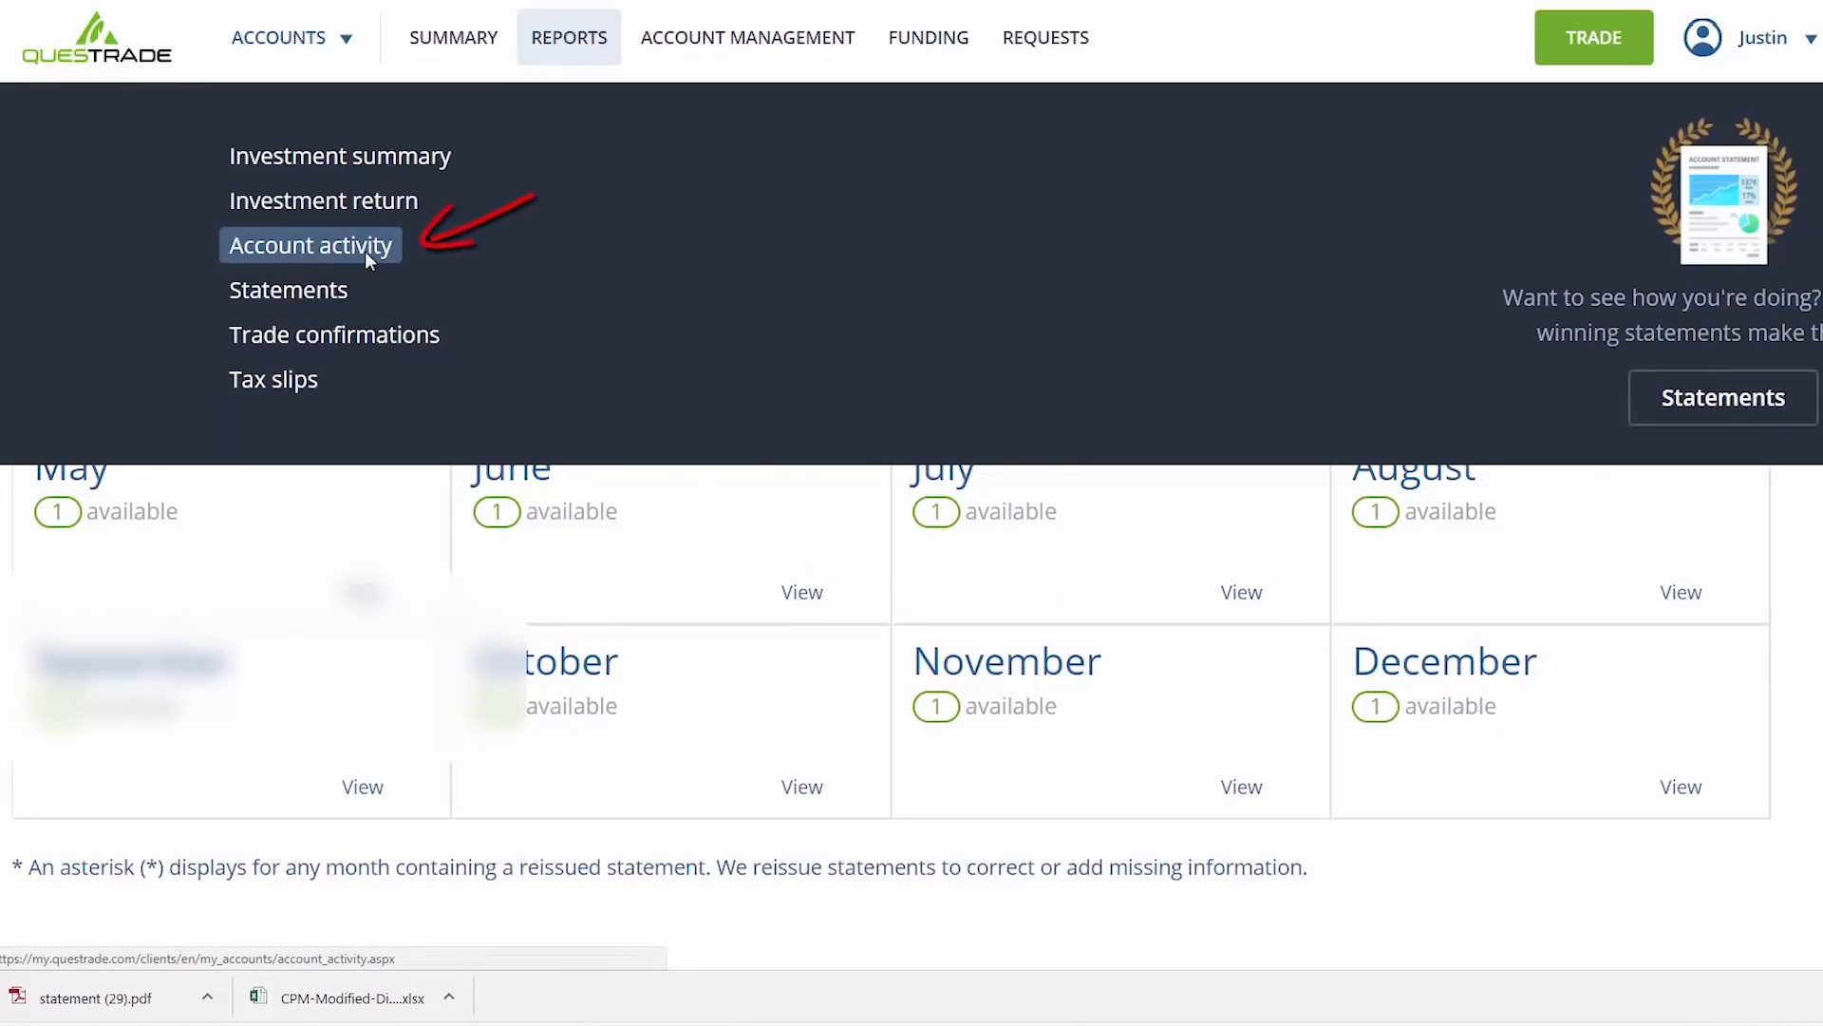
left_click(309, 245)
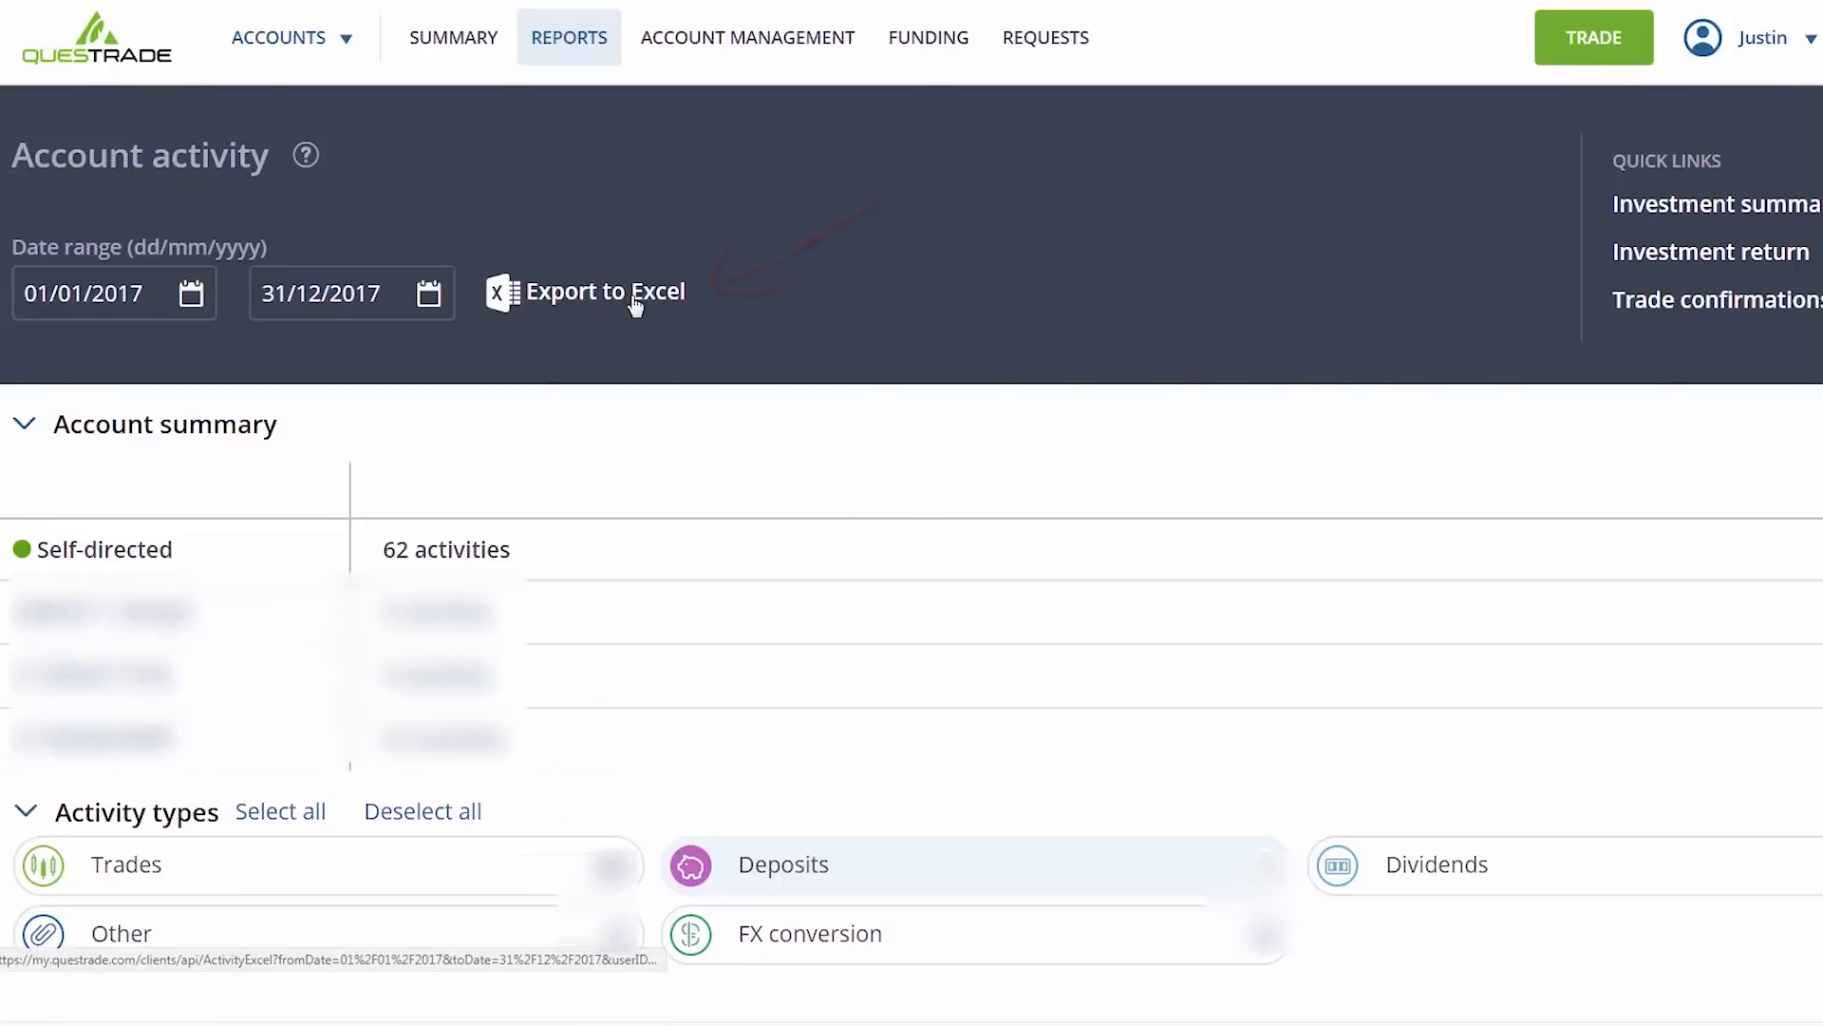
left_click(600, 291)
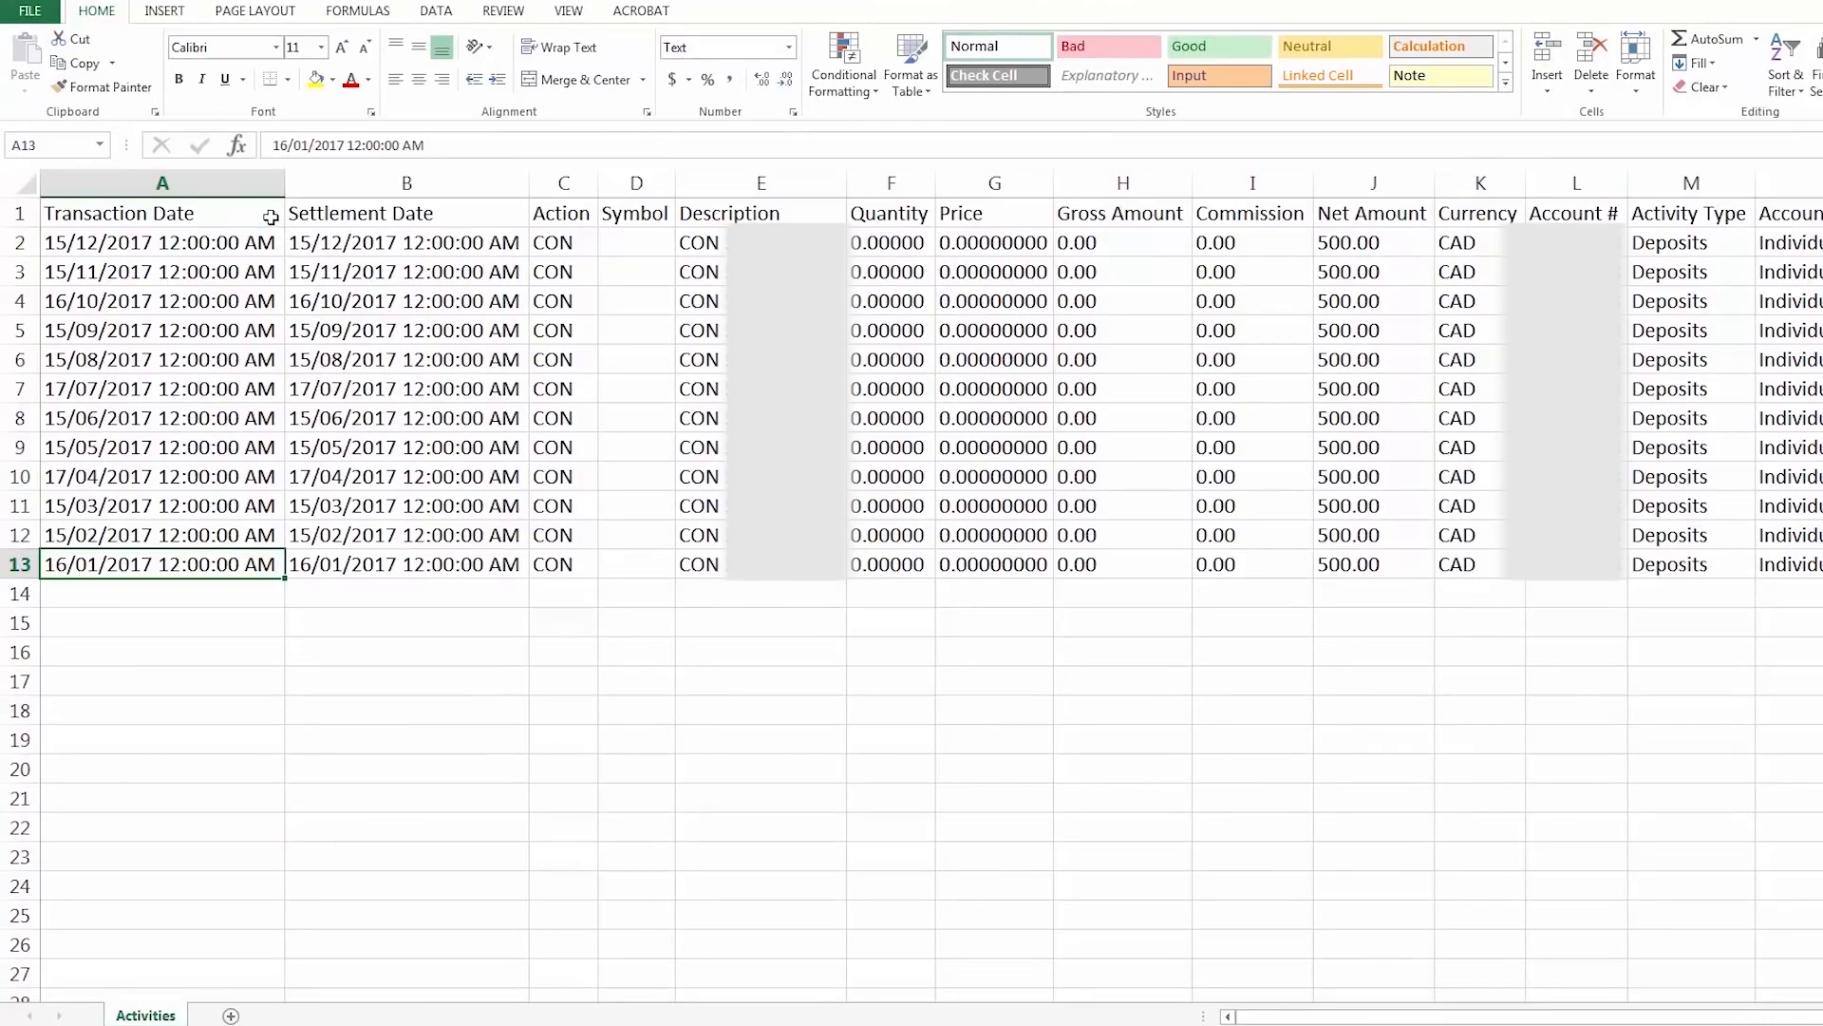
left_click(1371, 213)
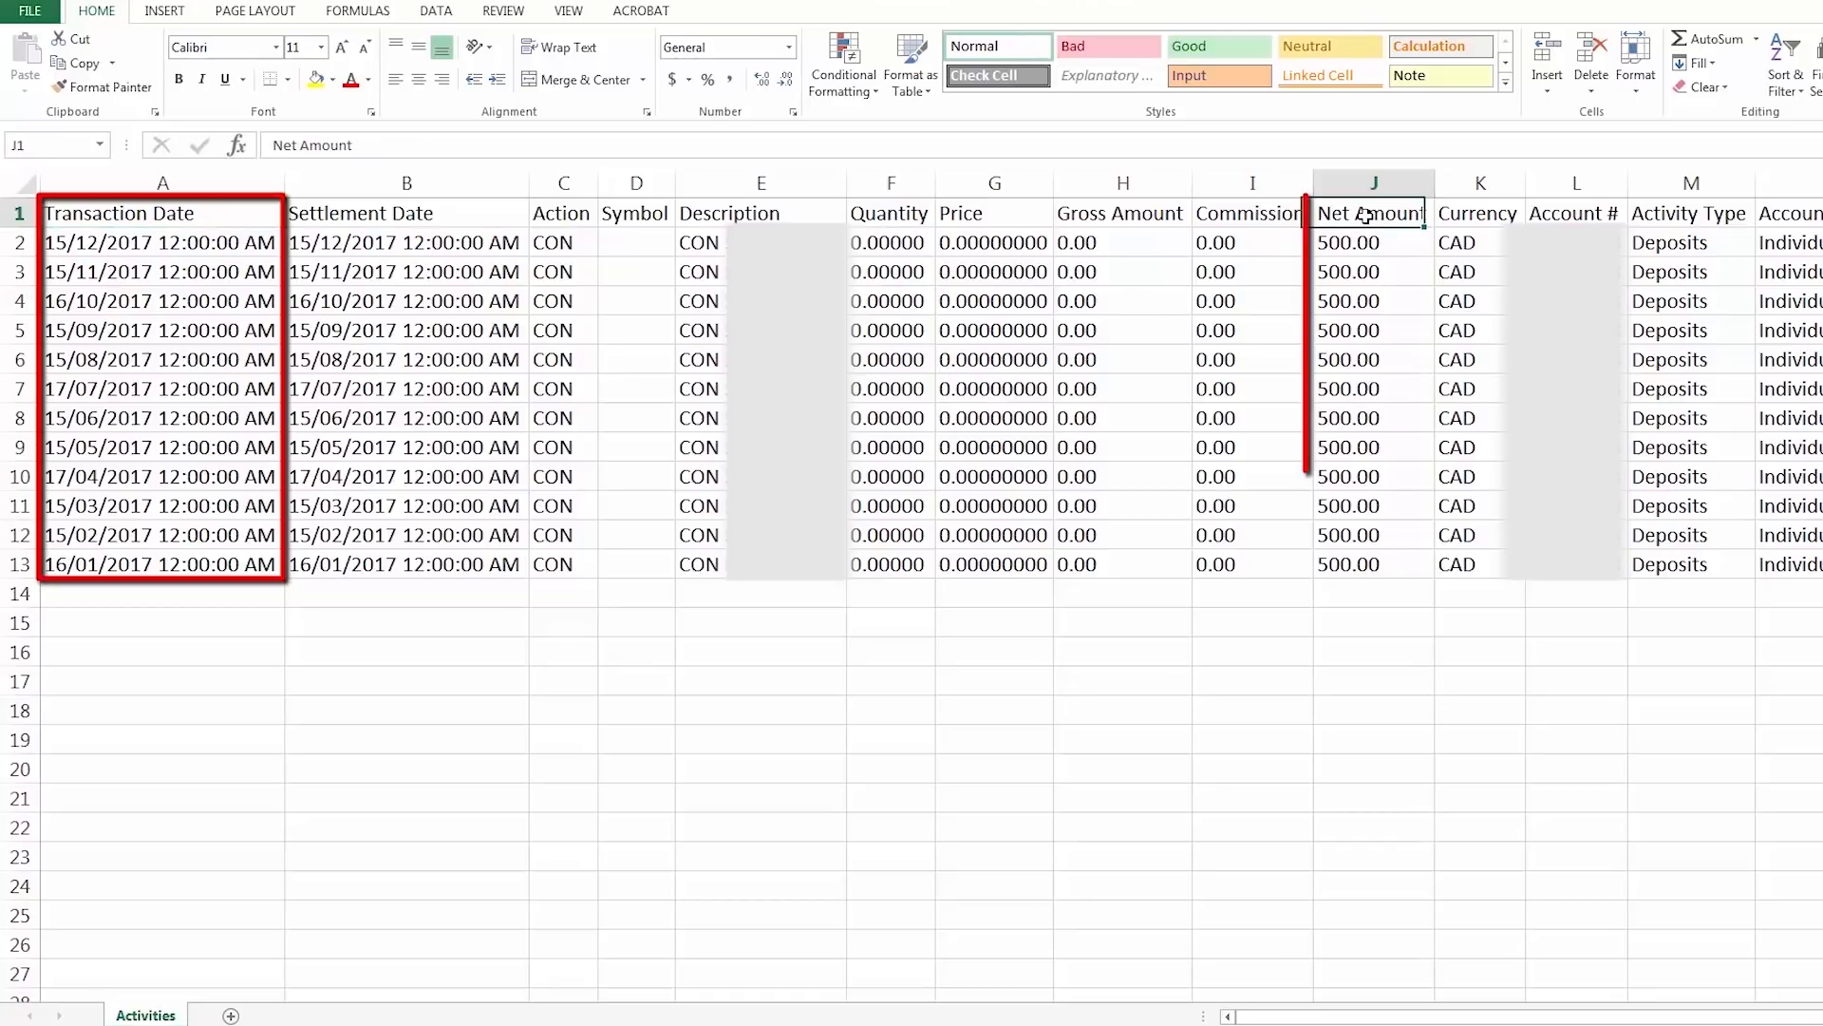
left_click(1691, 213)
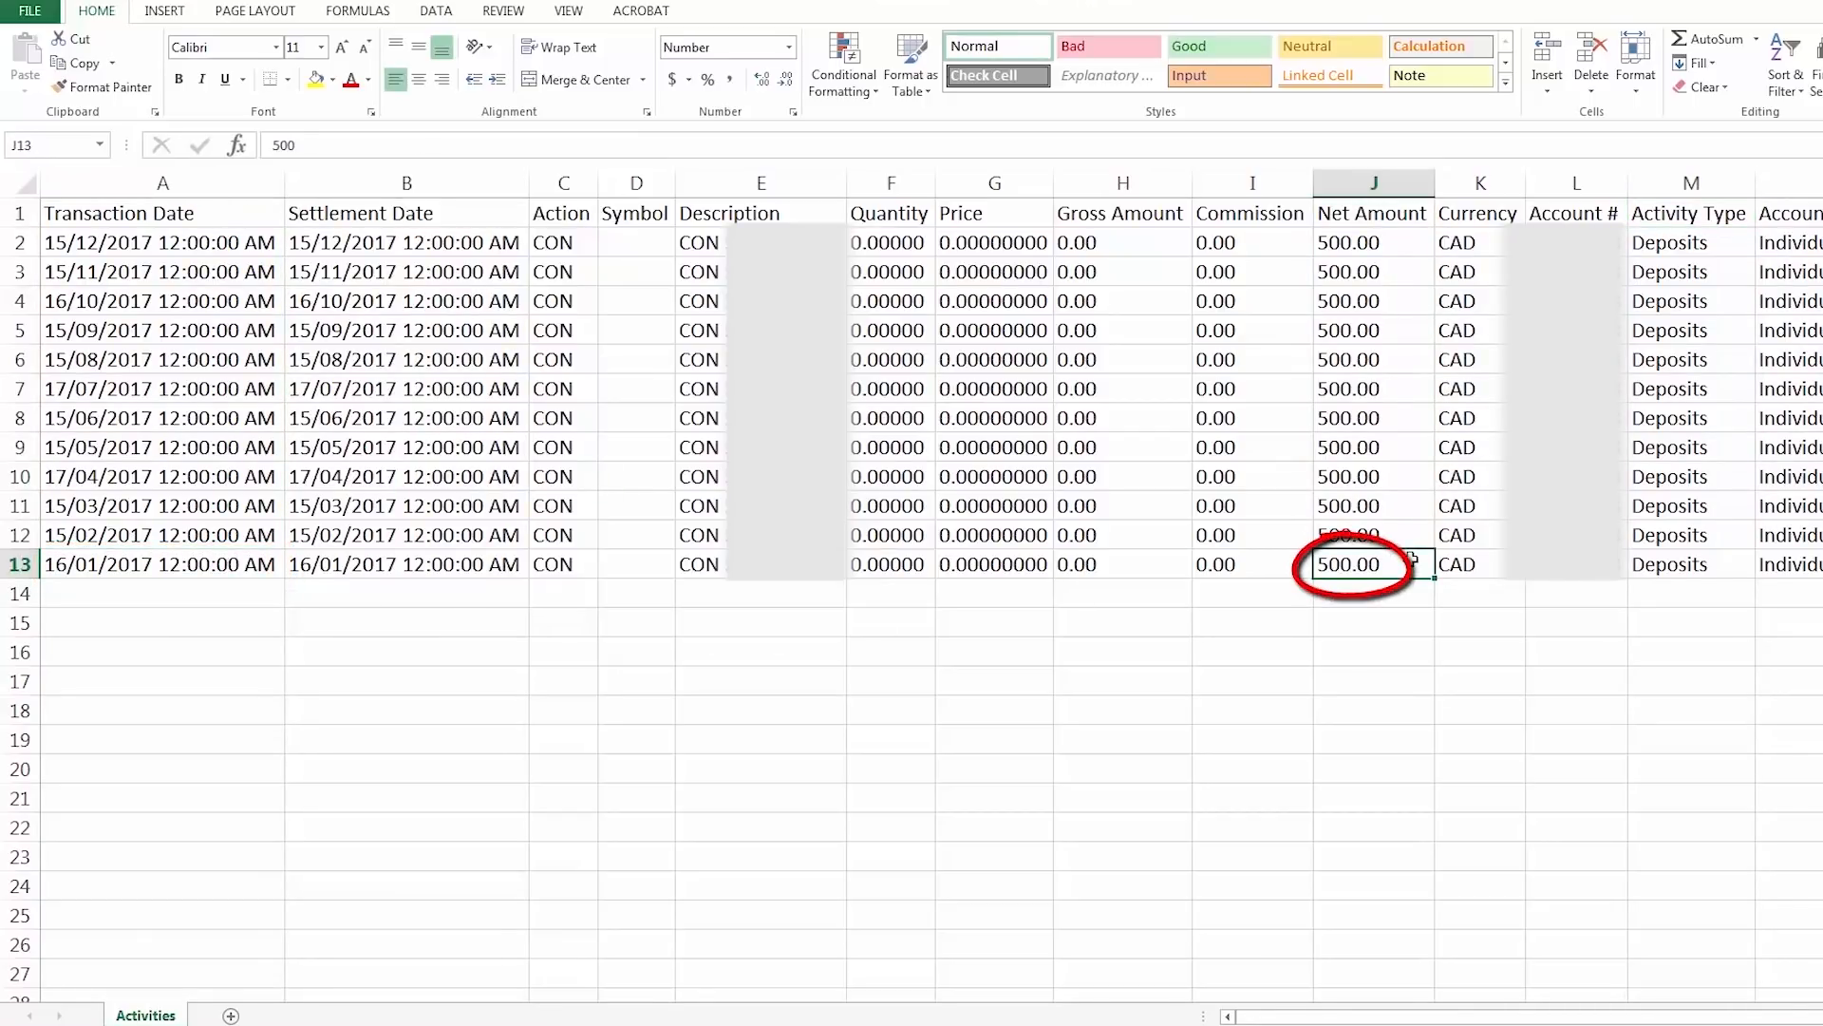
left_click(1691, 564)
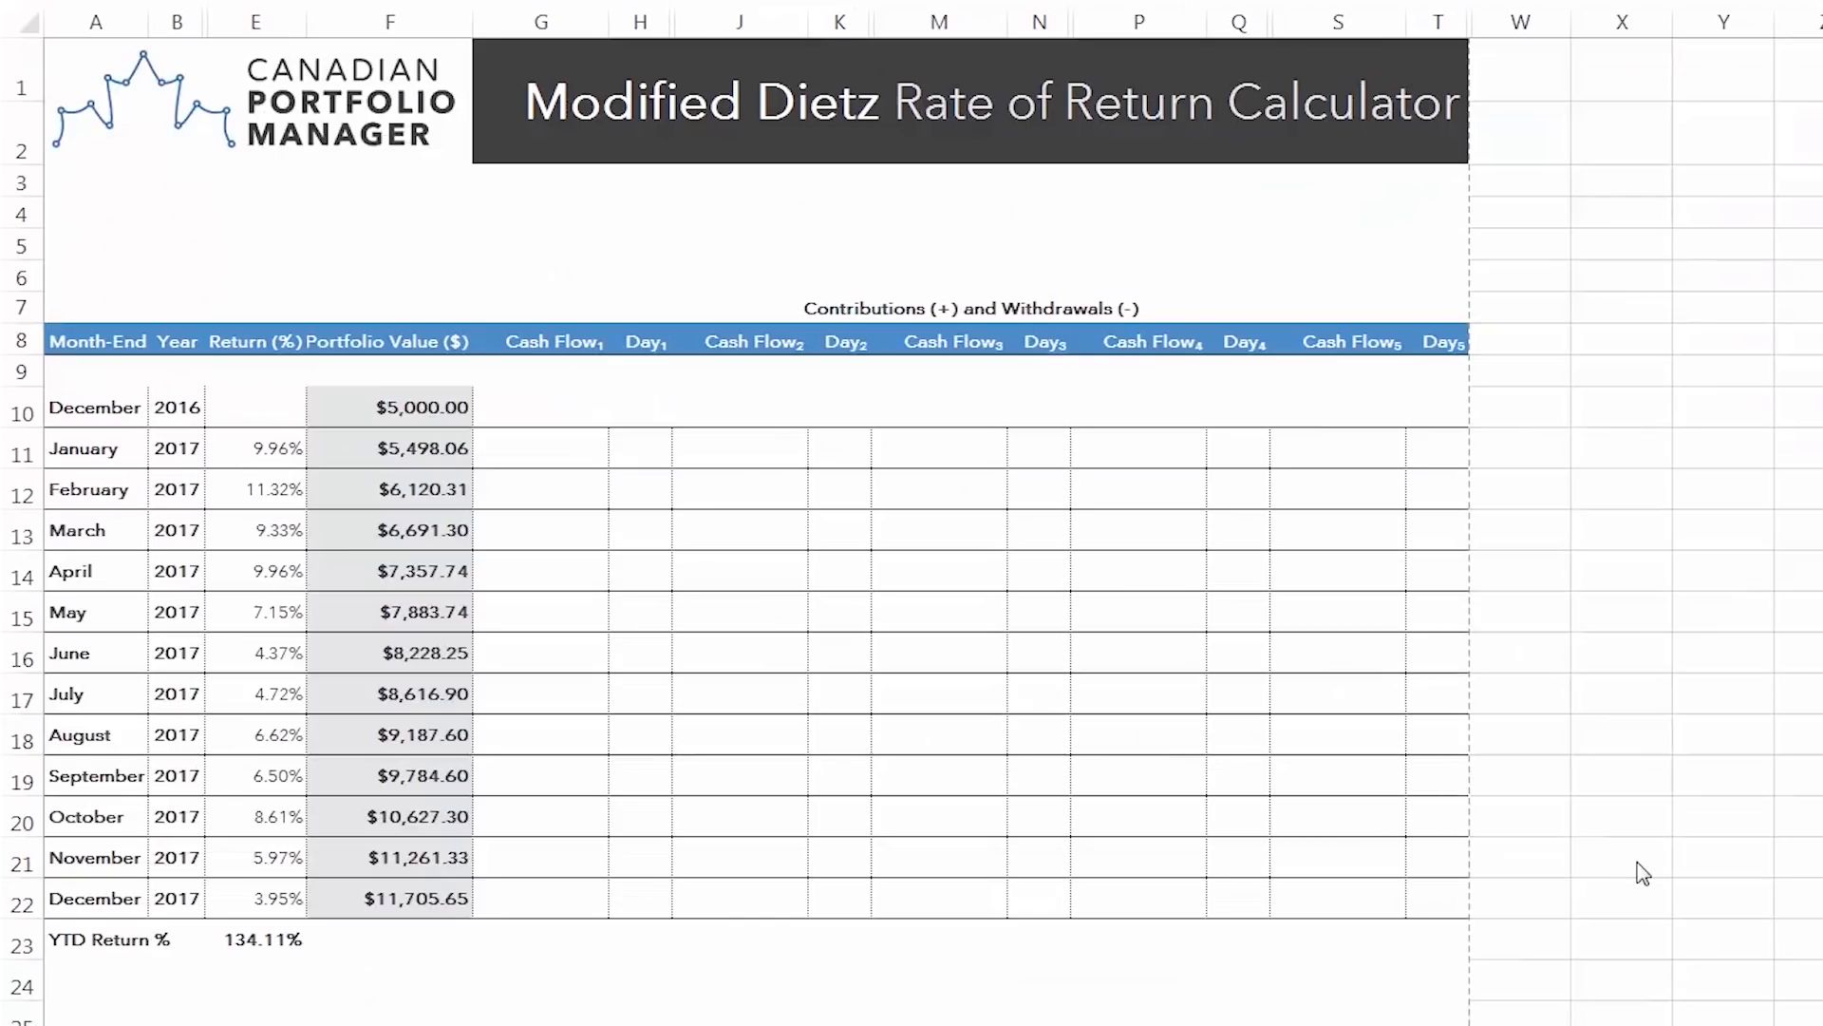
- Enter $500 contributions in G11:G22 and choose each month's deposit day in H11:H22
left_click(540, 448)
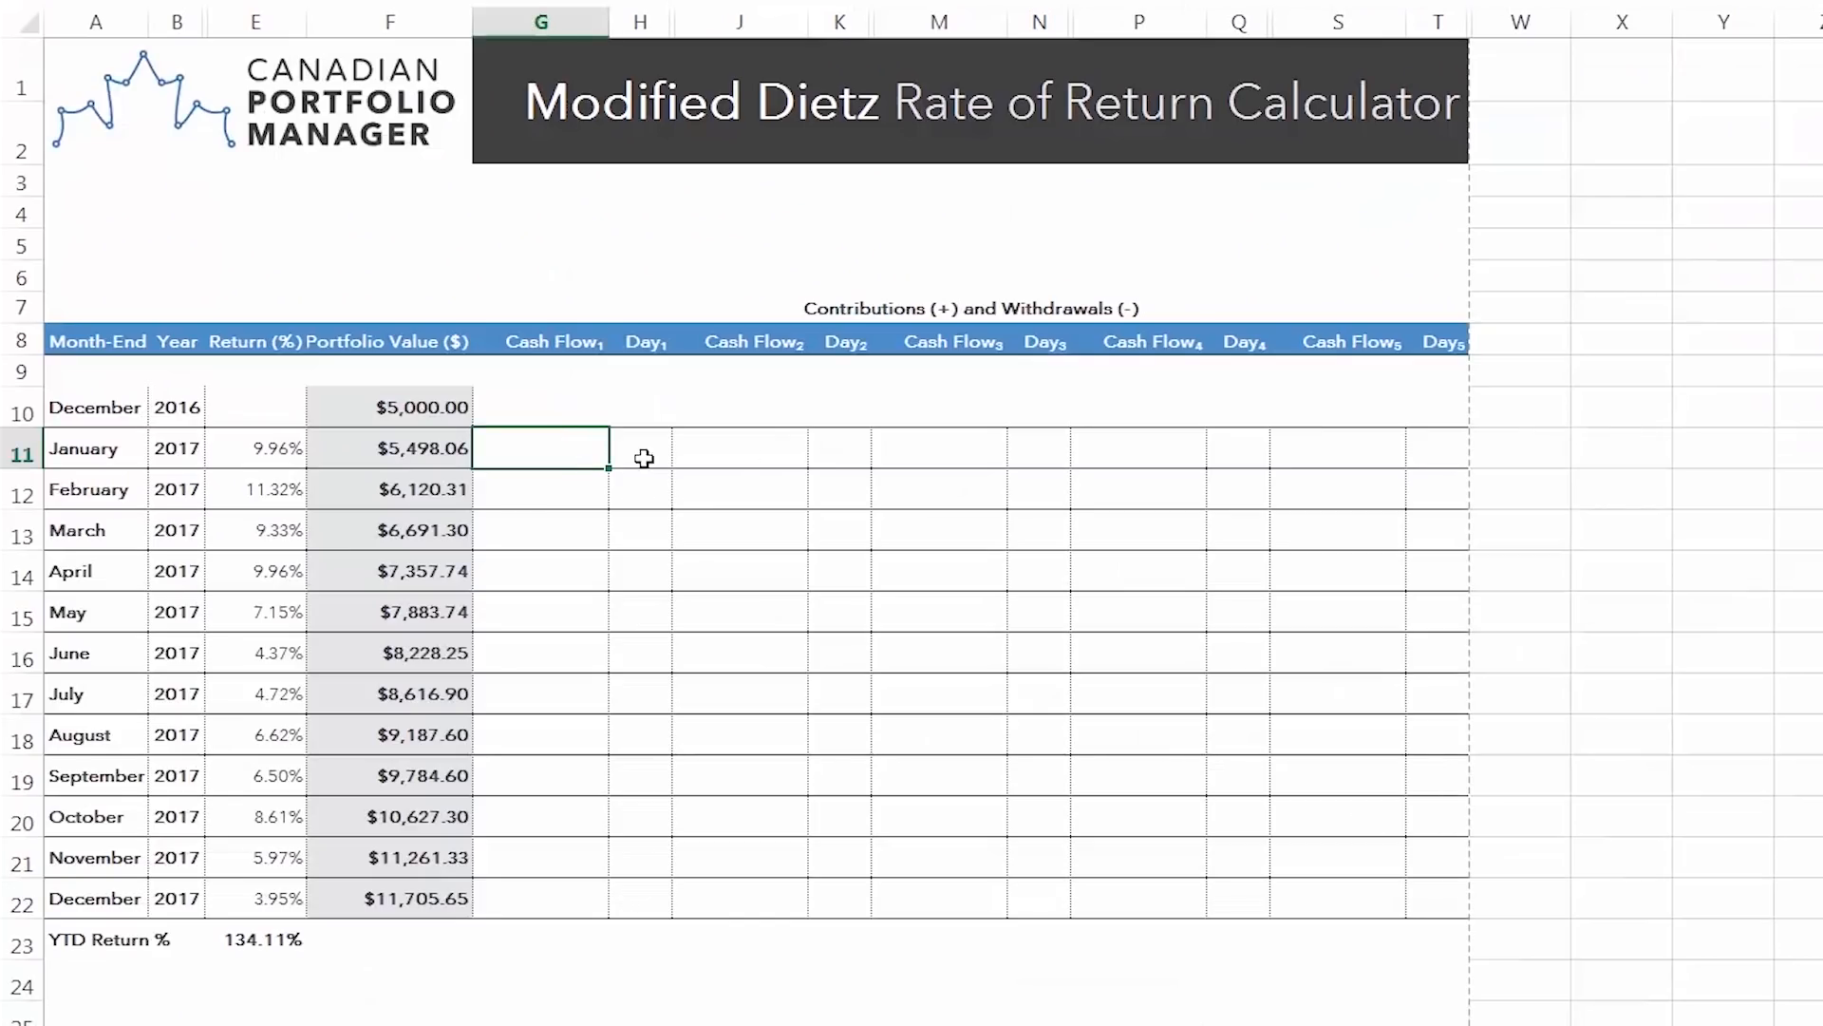
mouse_move(1801, 794)
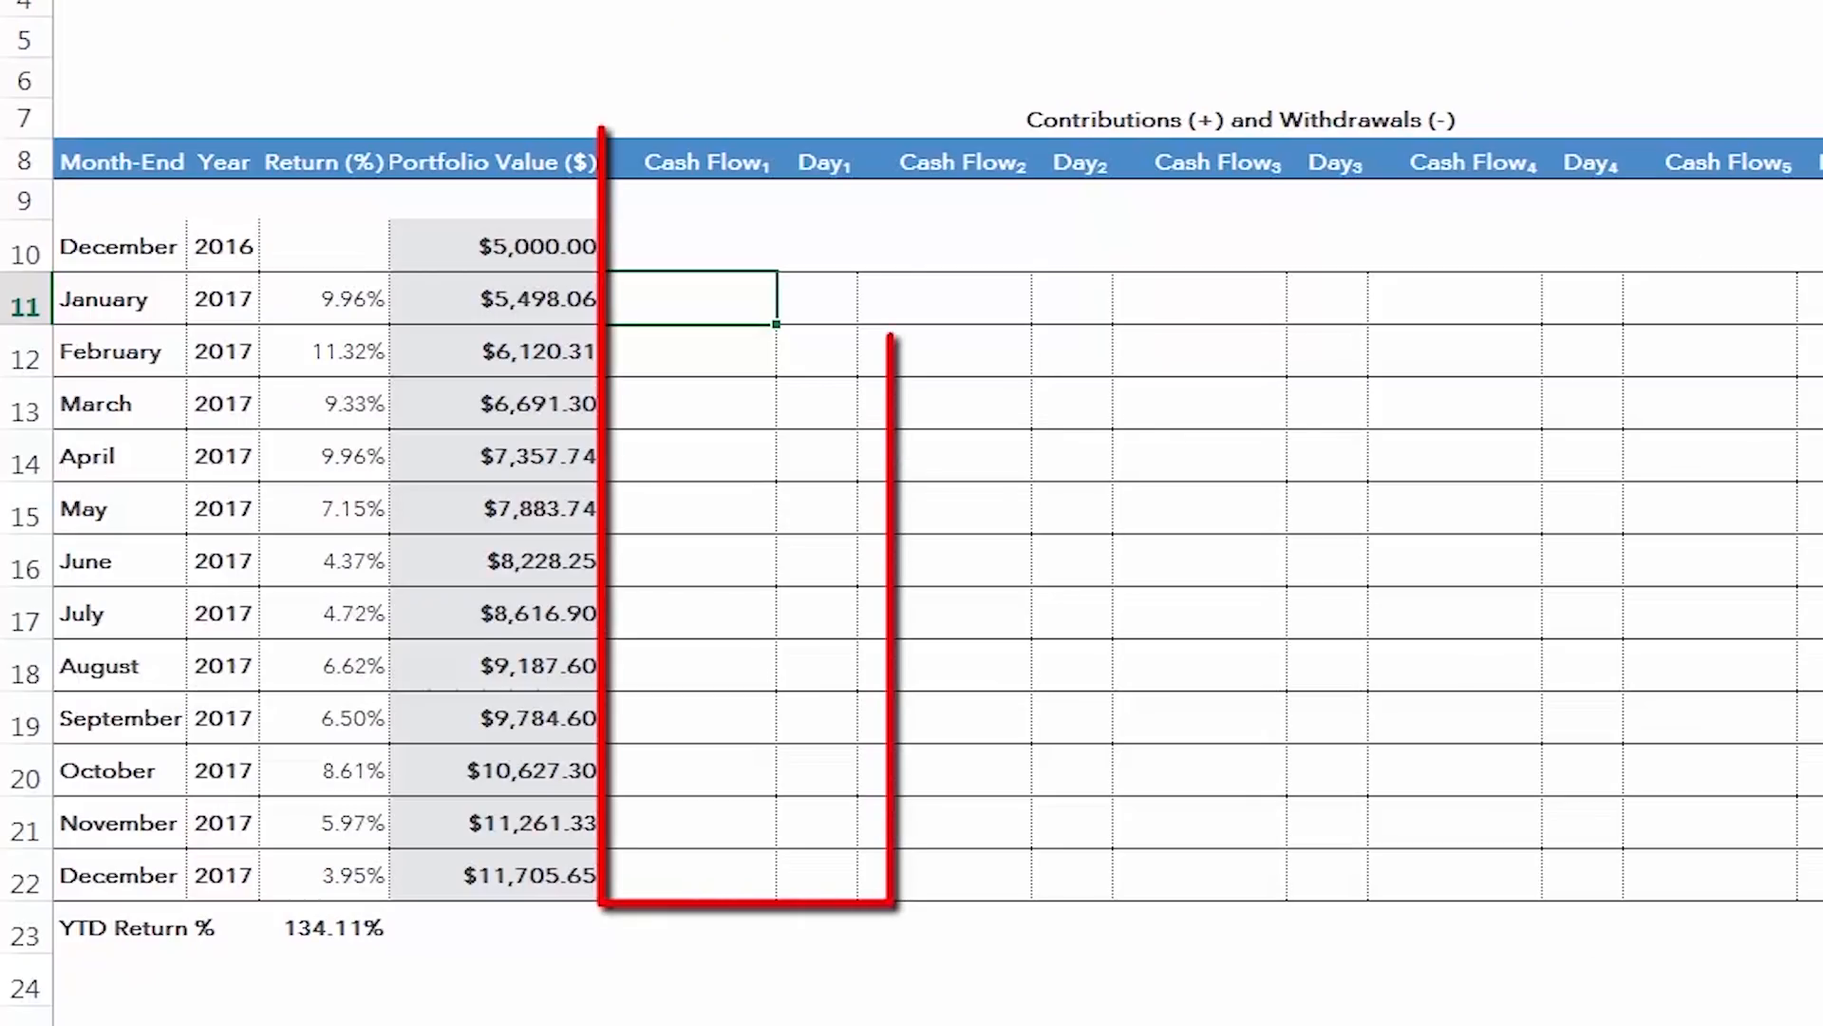
type("500.00")
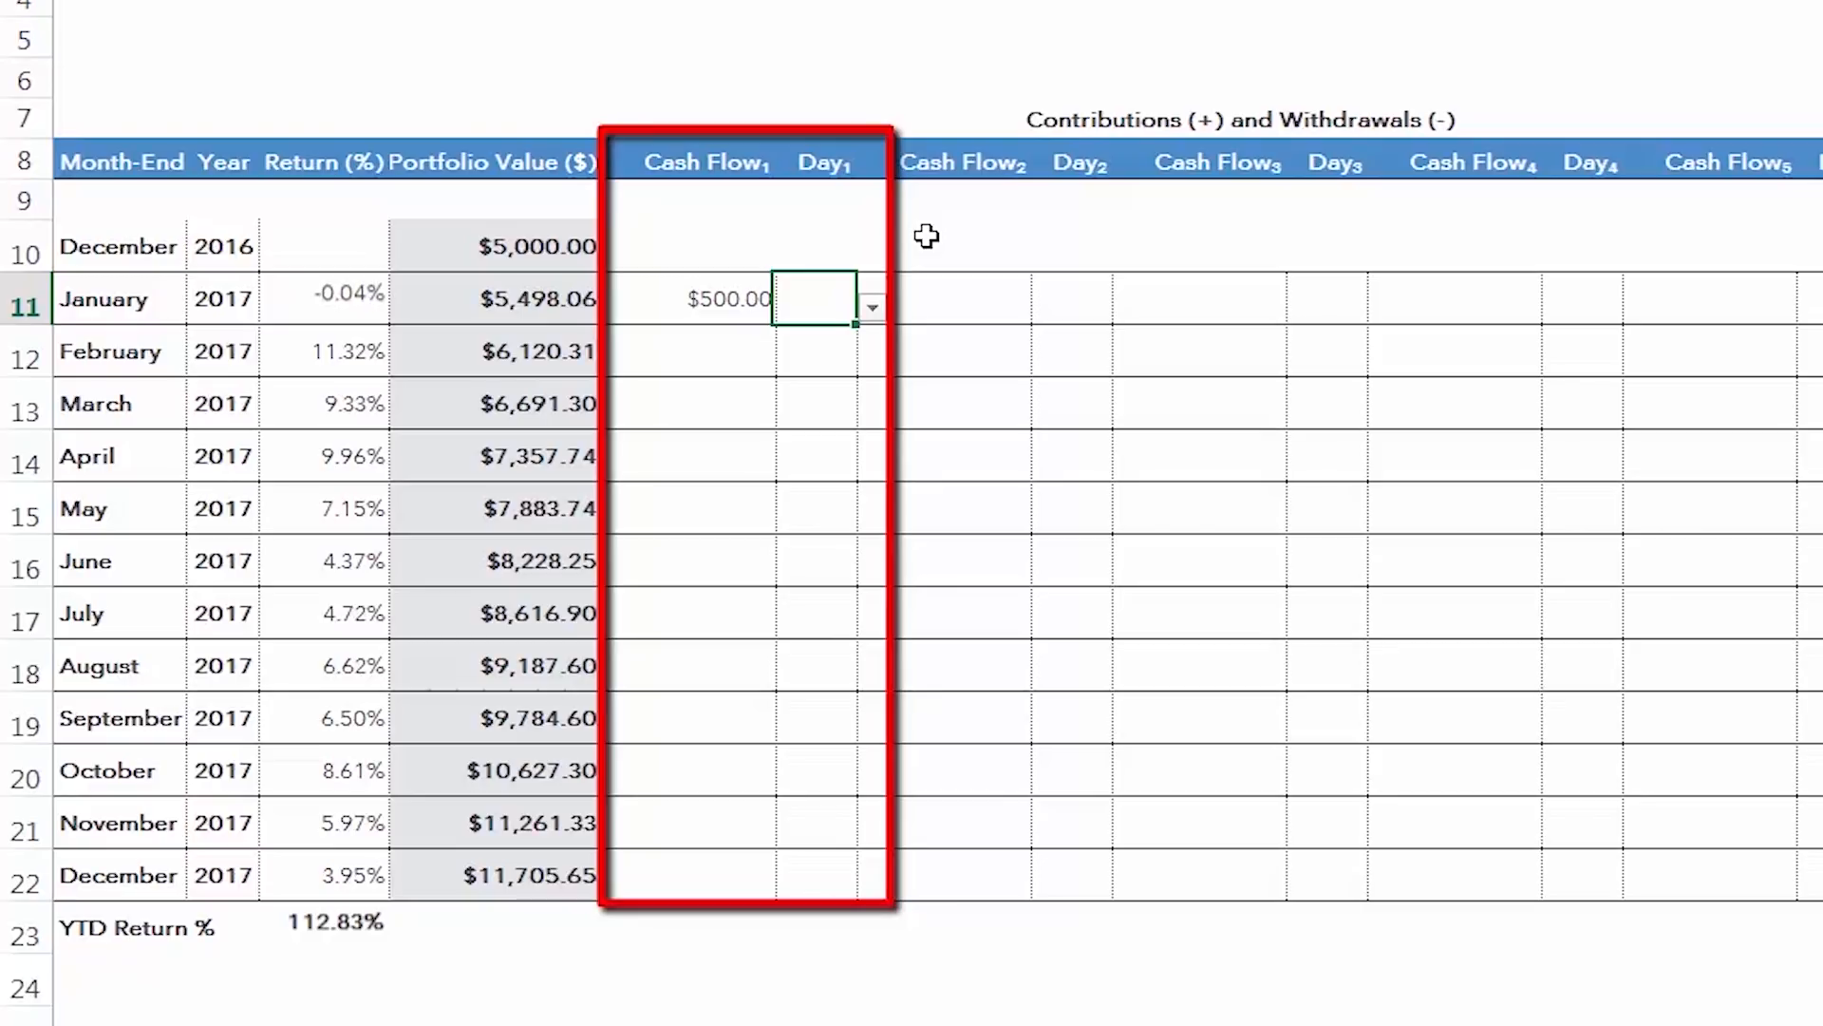
mouse_move(858, 220)
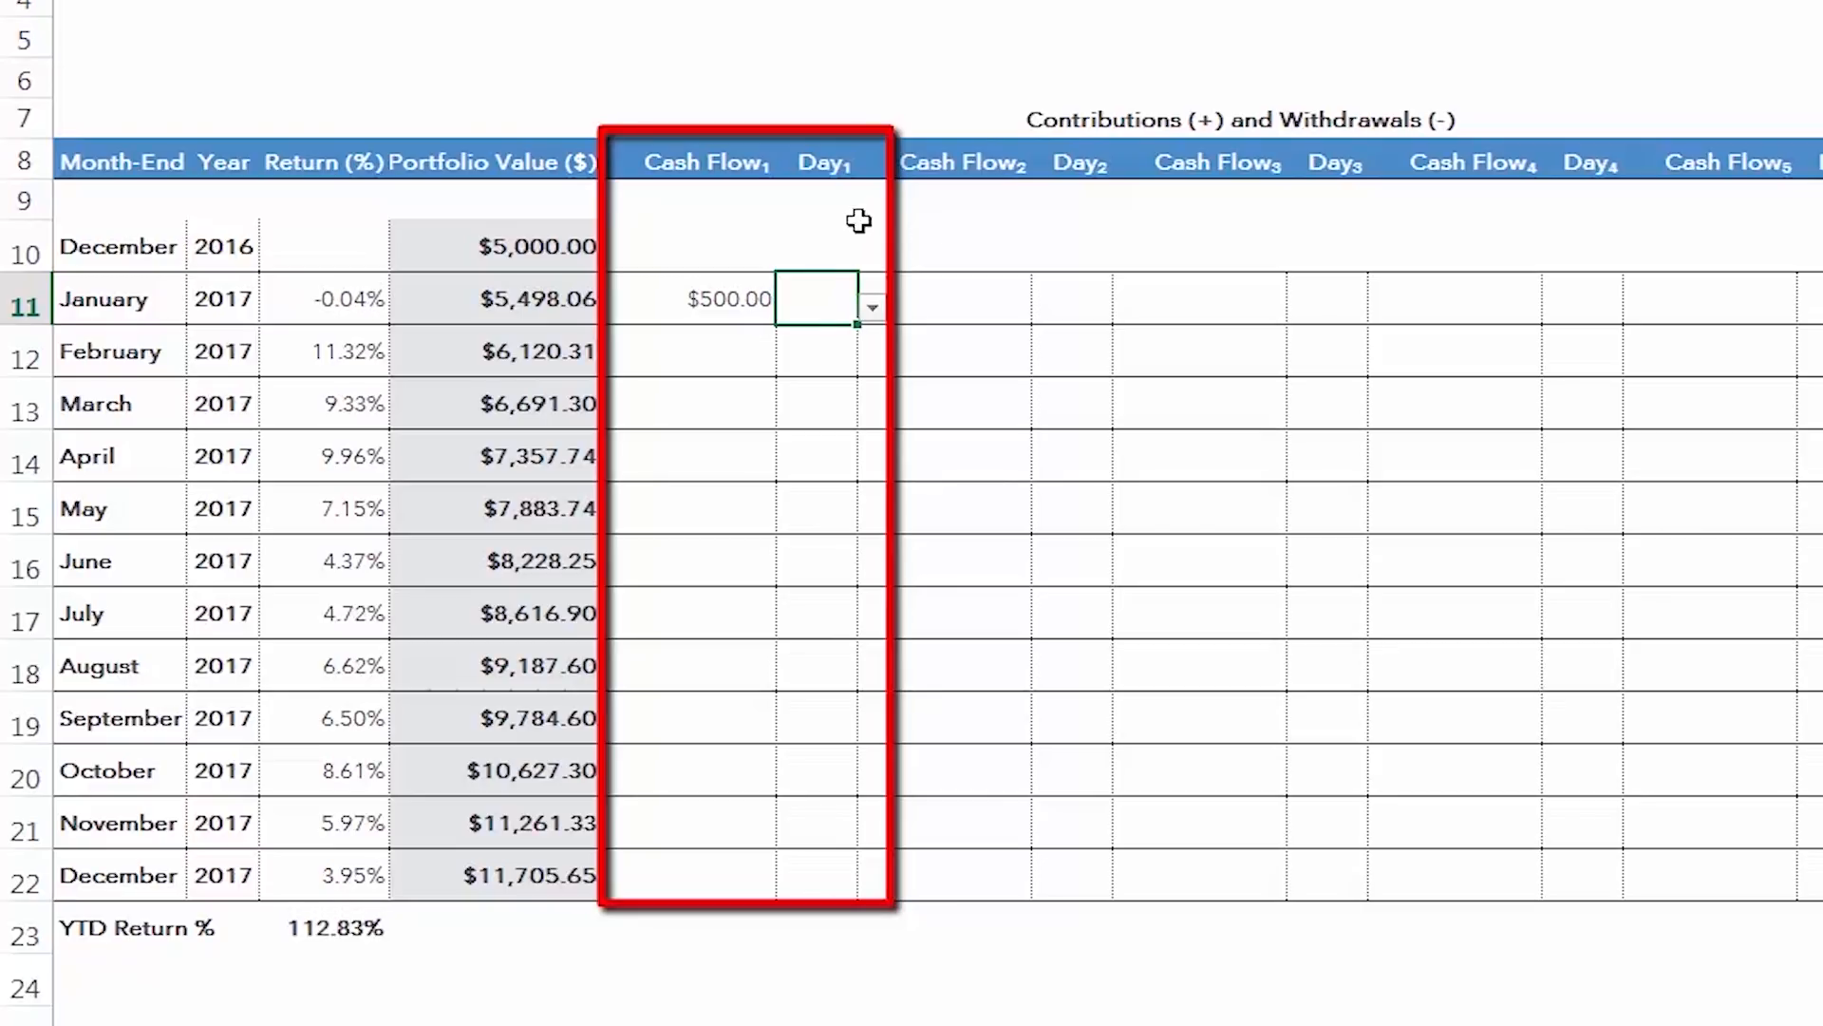
left_click(870, 307)
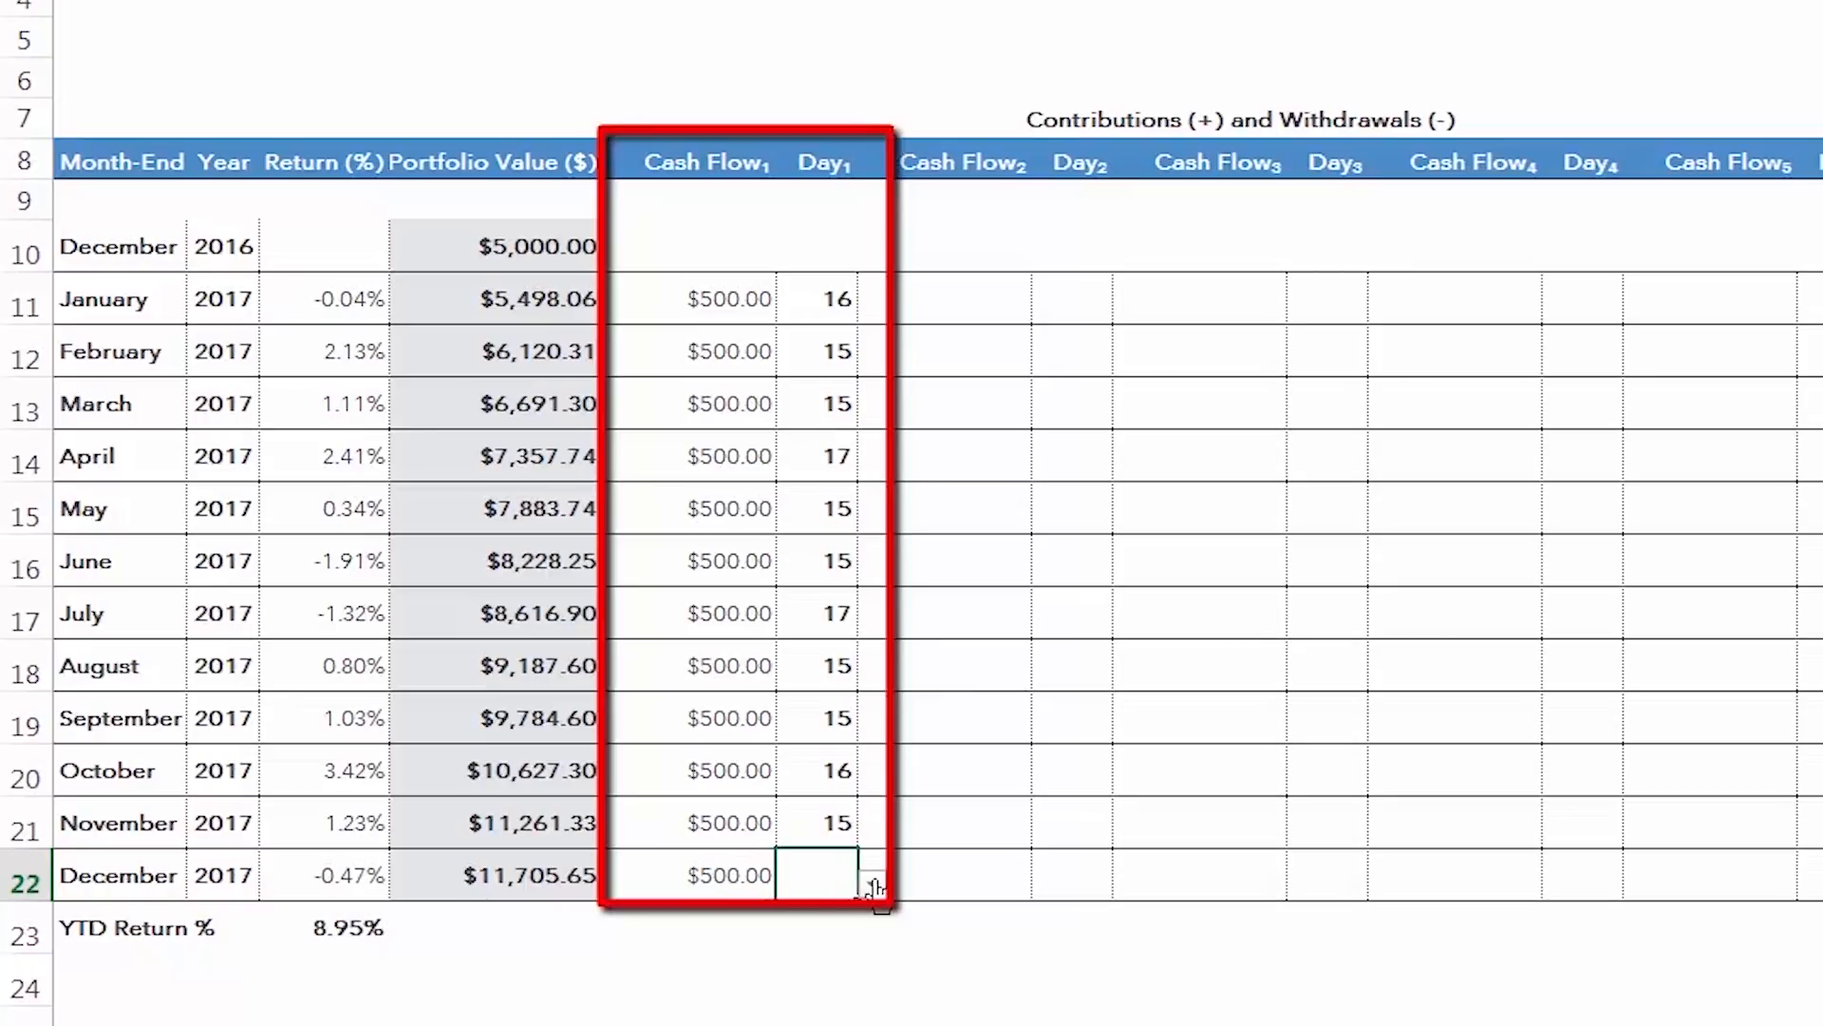
left_click(872, 881)
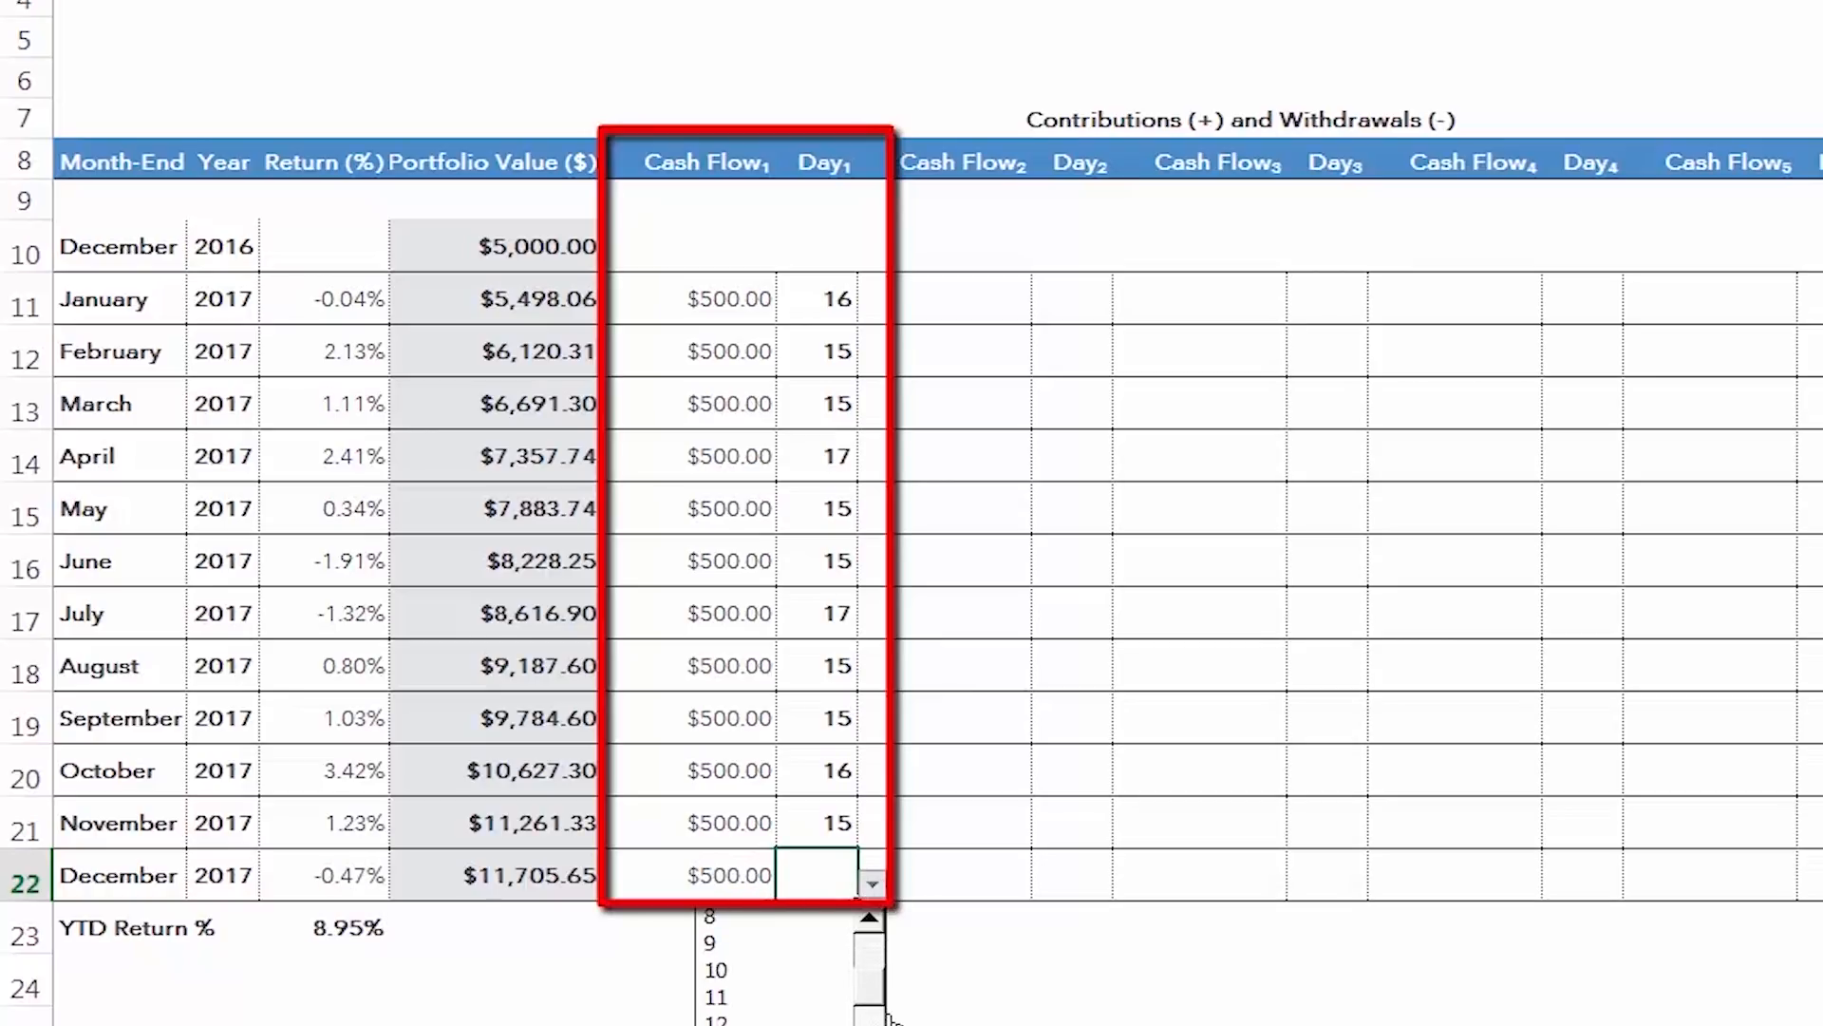